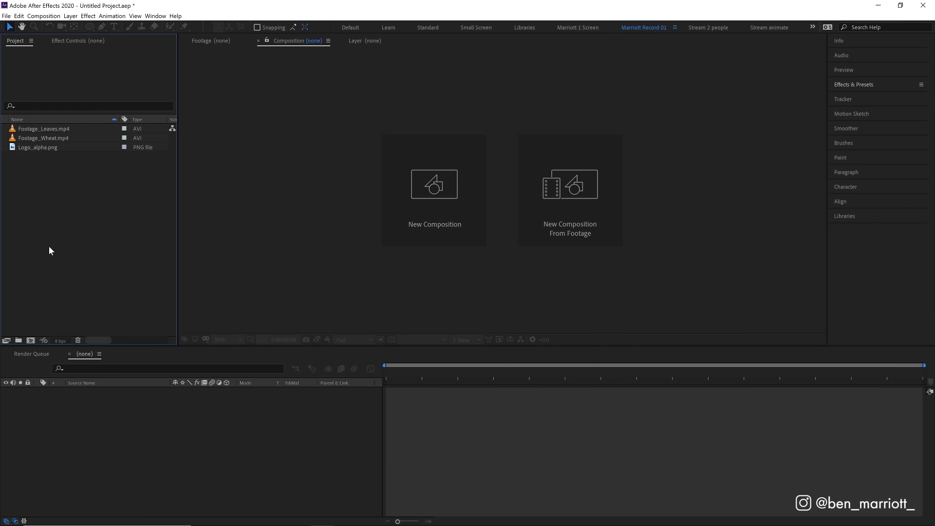
mouse_move(22, 339)
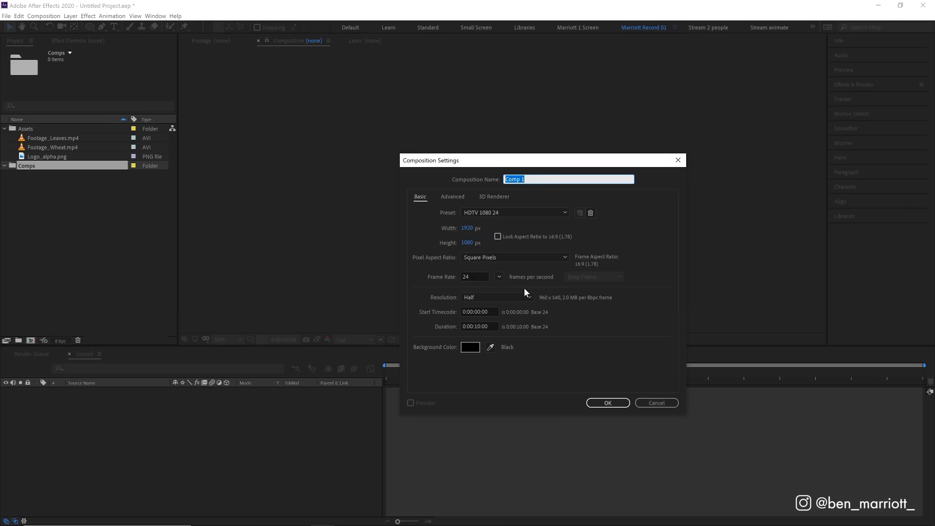
mouse_move(556, 295)
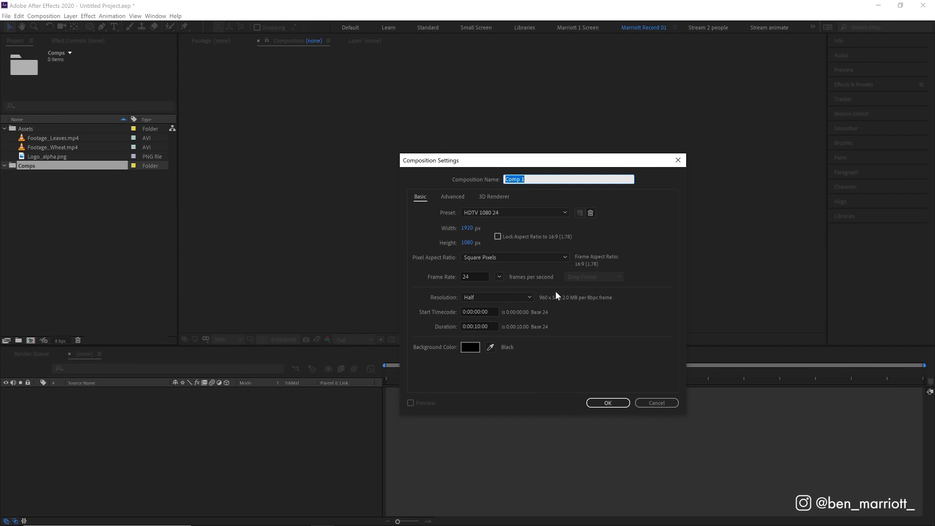
mouse_move(526, 249)
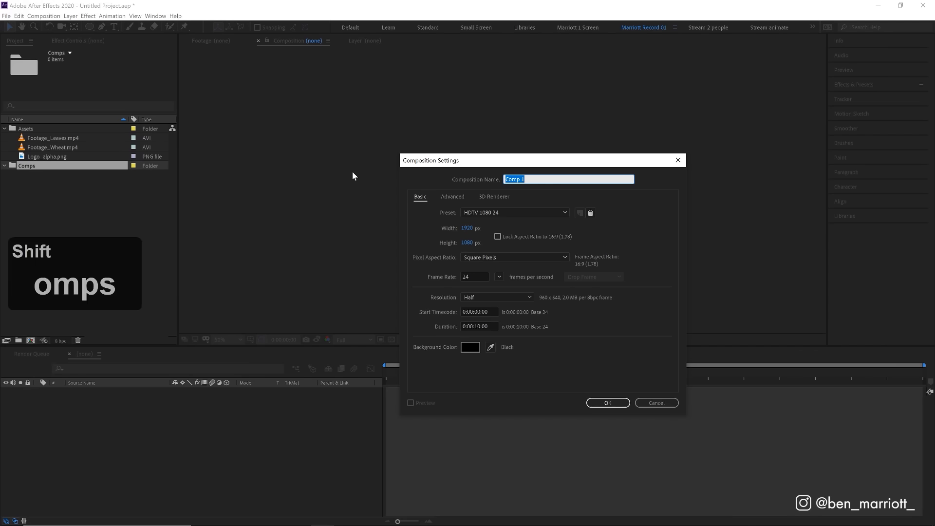
Step: Name the 1920×1080, 24 fps, 10-second composition 'Intro 1' and create it
text(Intro 1)
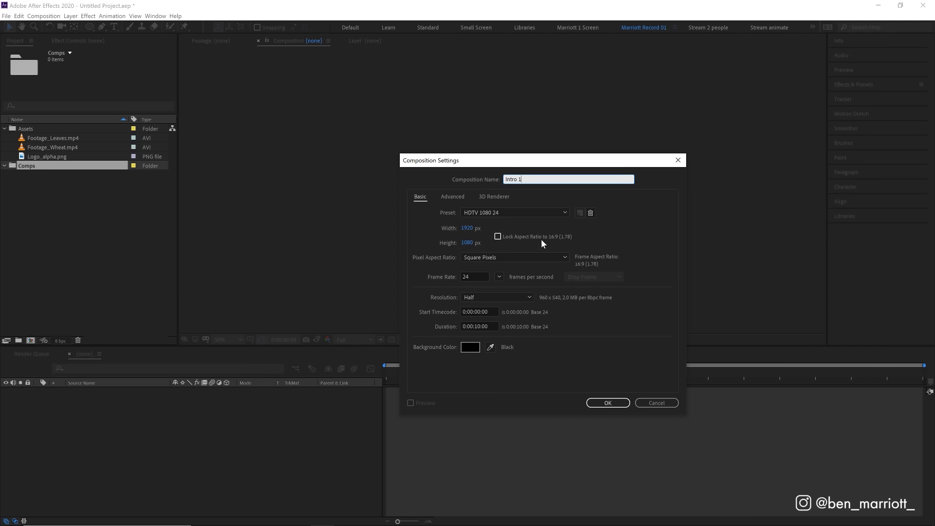
click(606, 403)
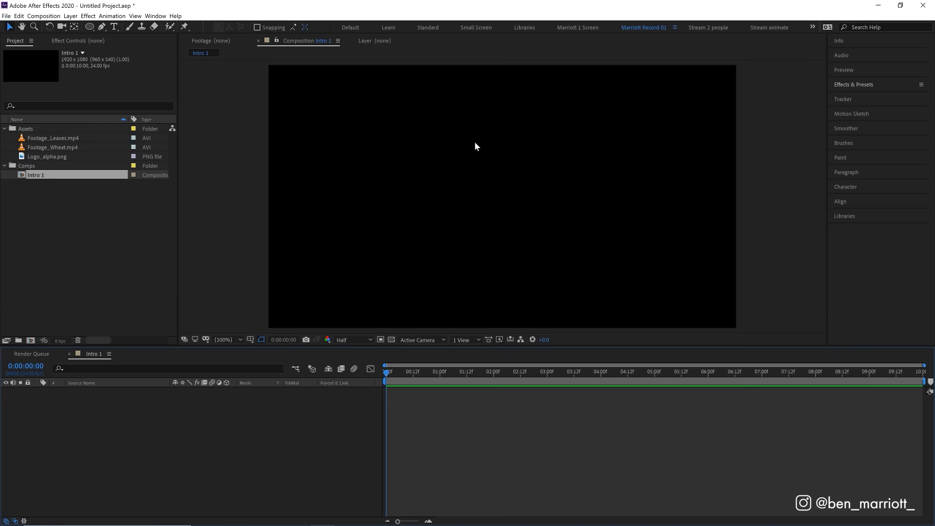
Step: Set preview resolution to Full and add Footage_Leaves.mp4 as a layer in Intro 1
click(353, 340)
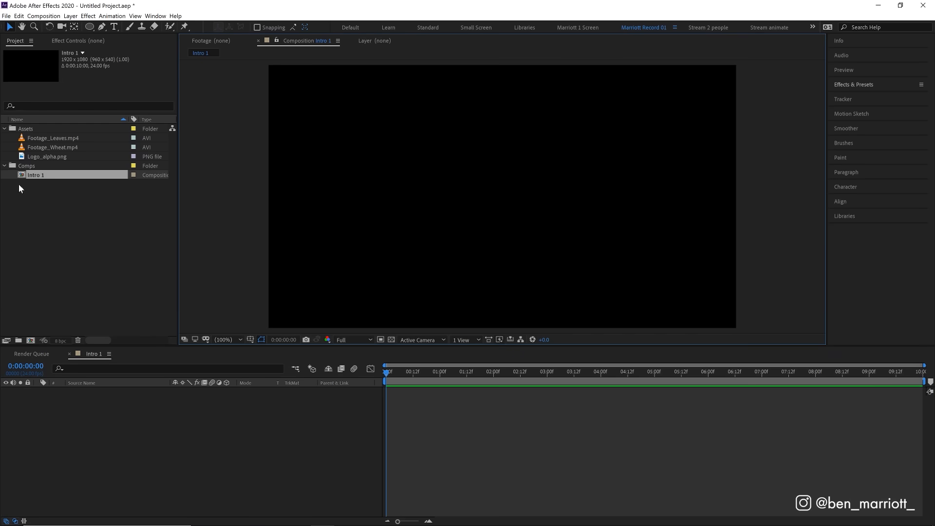
click(52, 138)
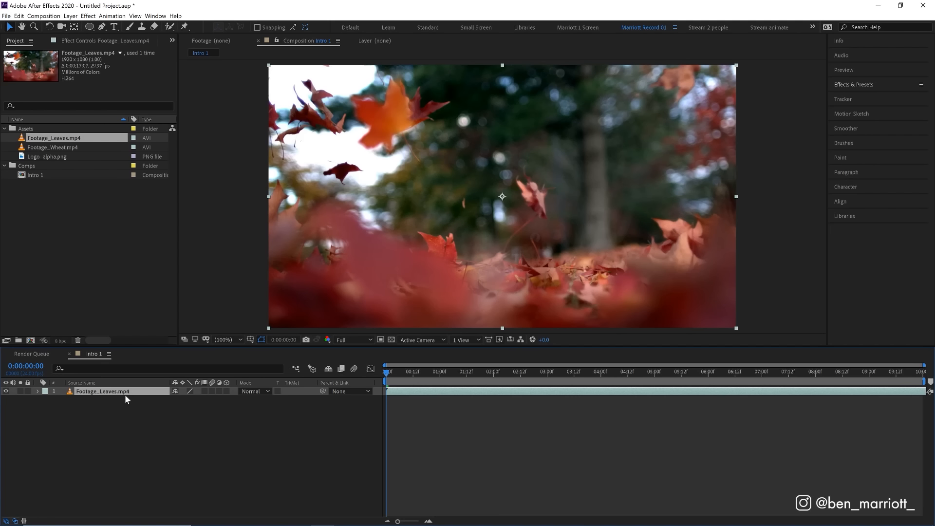
mouse_move(160, 440)
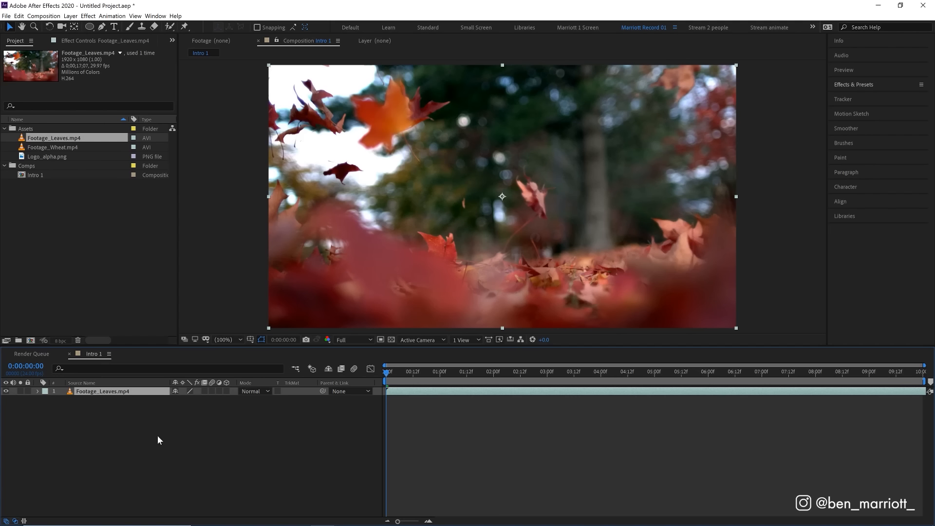
mouse_move(153, 429)
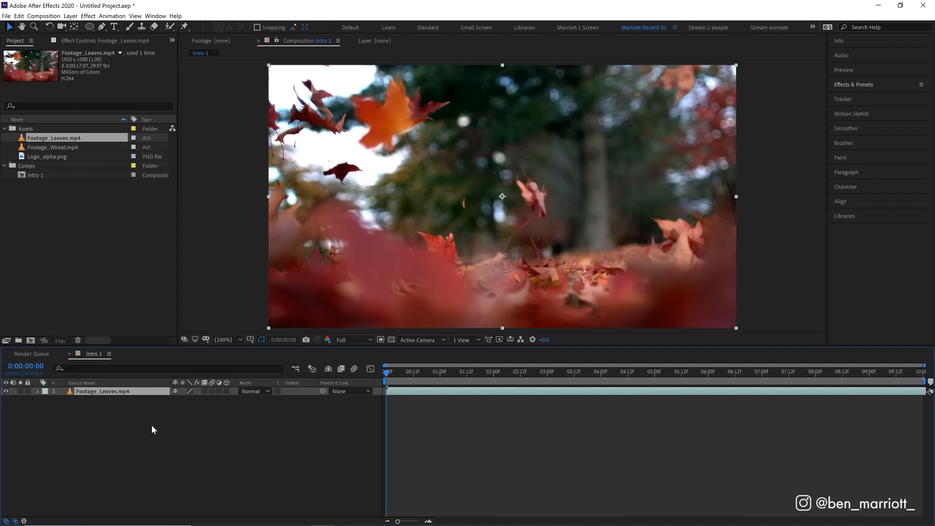
click(48, 156)
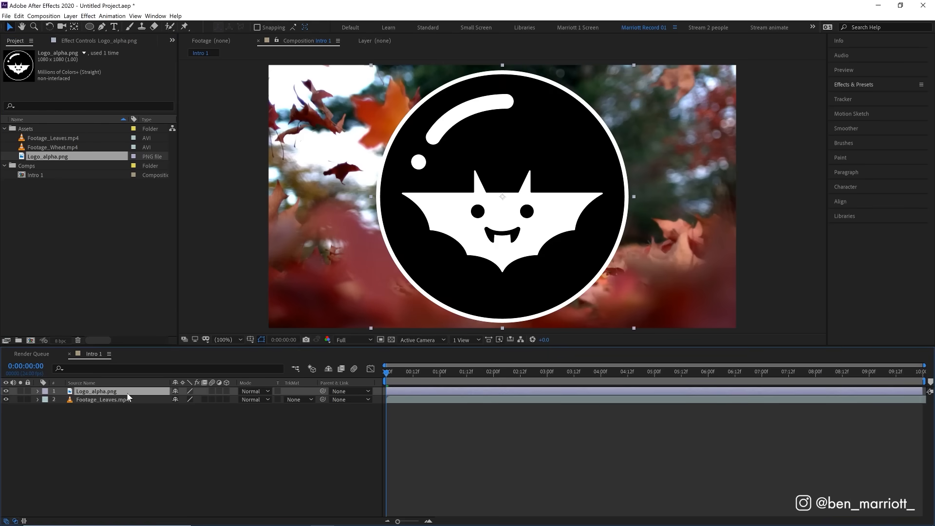
mouse_move(637, 67)
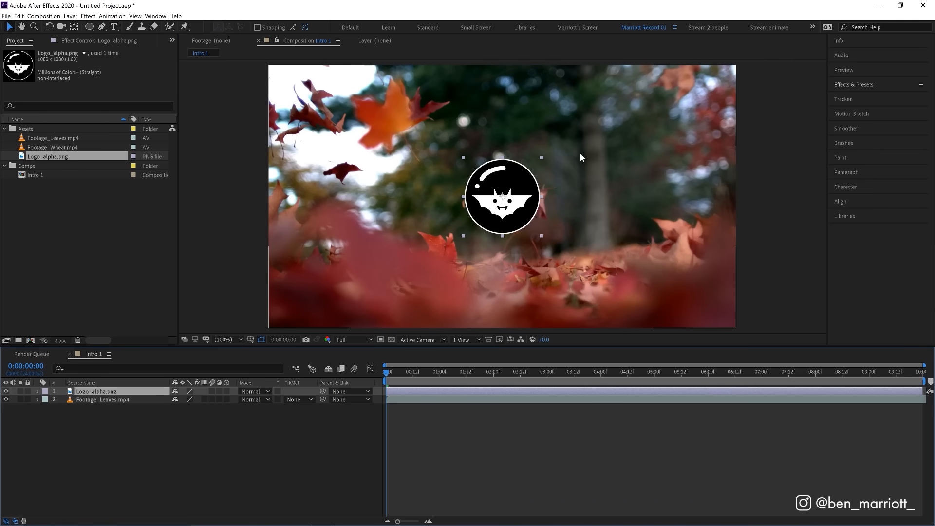
mouse_move(101, 409)
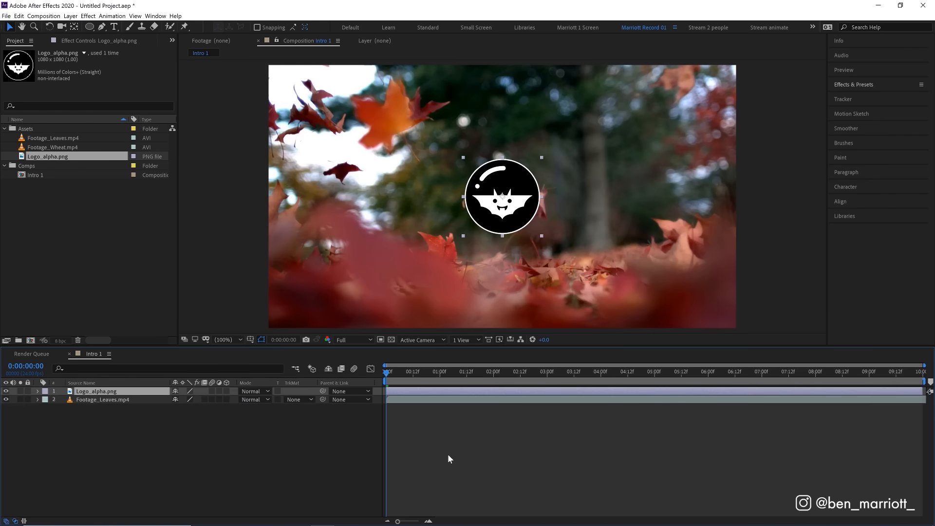
mouse_move(758, 419)
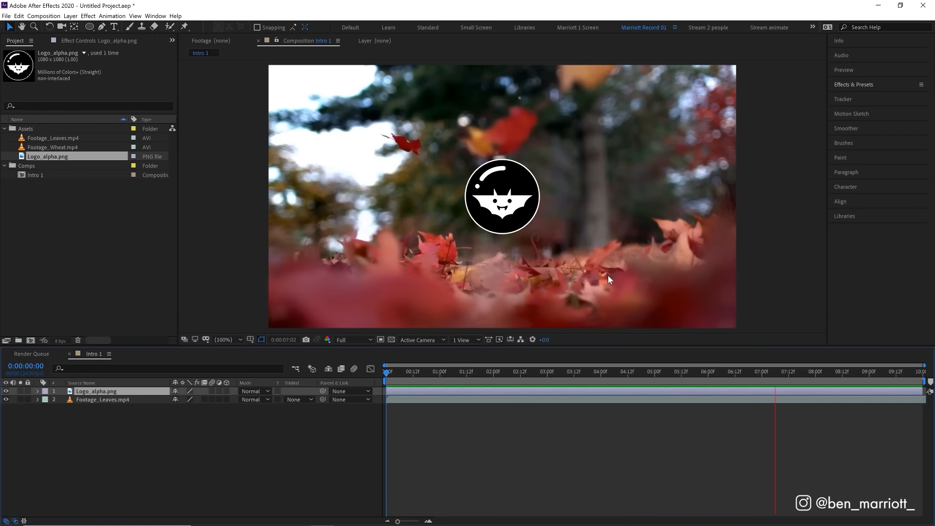
Step: Switch preview resolution to Auto, then play and stop the logo-over-leaves preview
click(352, 339)
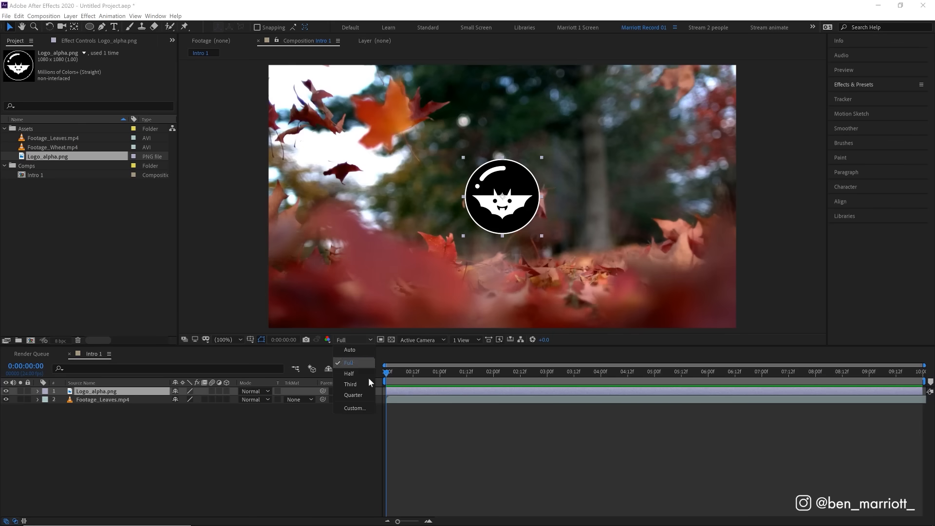
mouse_move(356, 350)
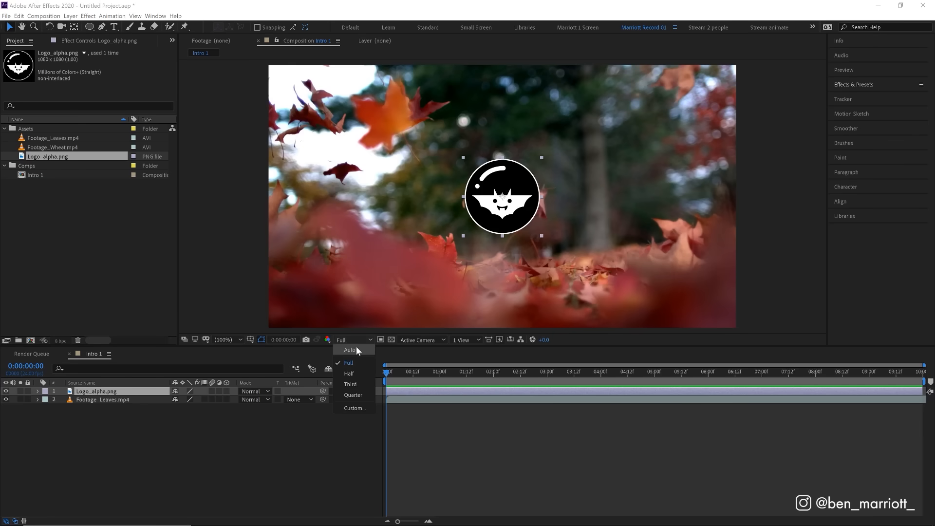
click(348, 362)
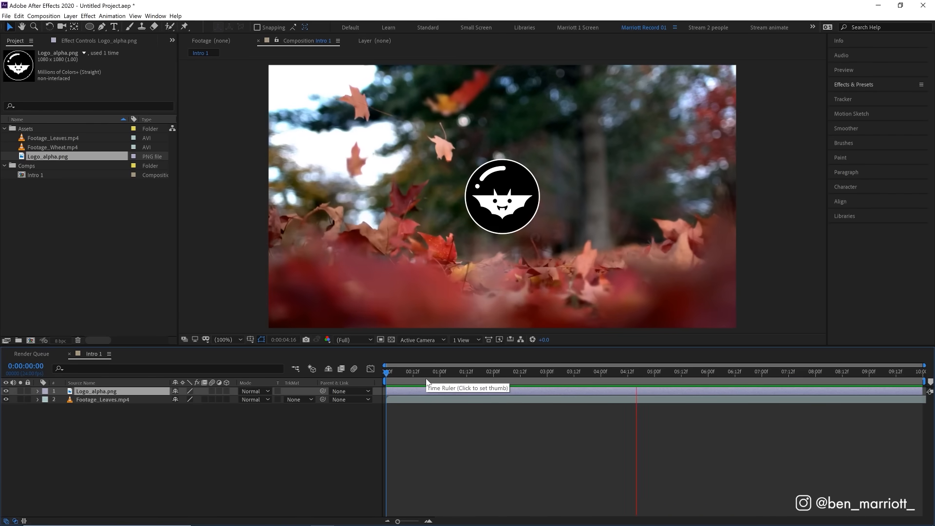
click(740, 371)
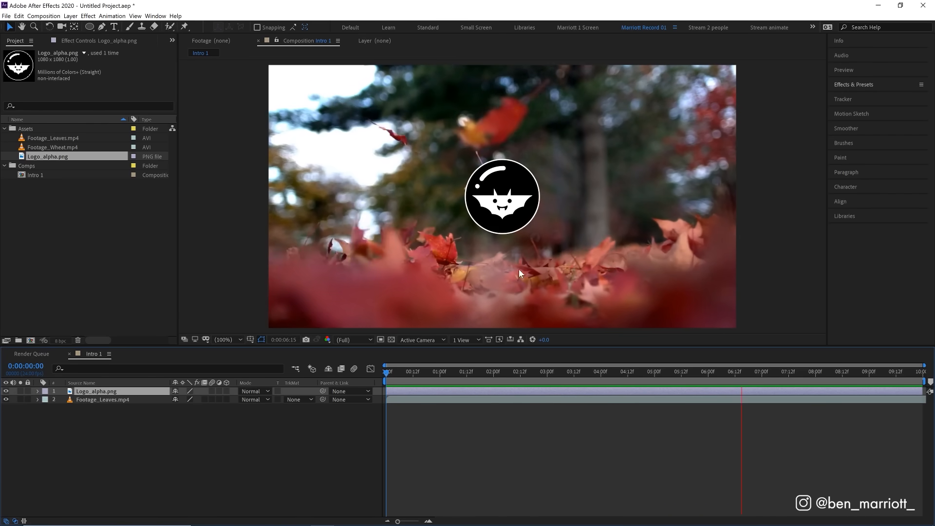
click(889, 372)
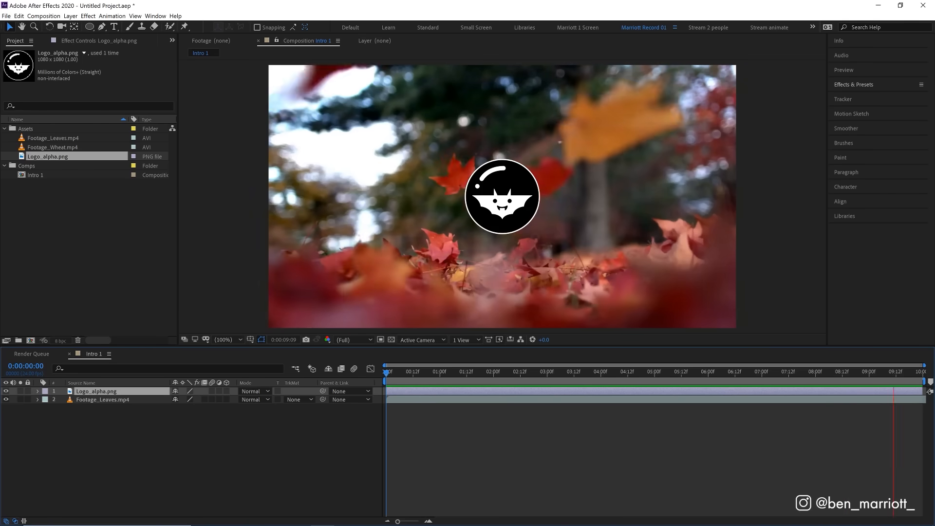
Step: Reveal the logo layer's Transform properties and edit its Position coordinates
click(37, 391)
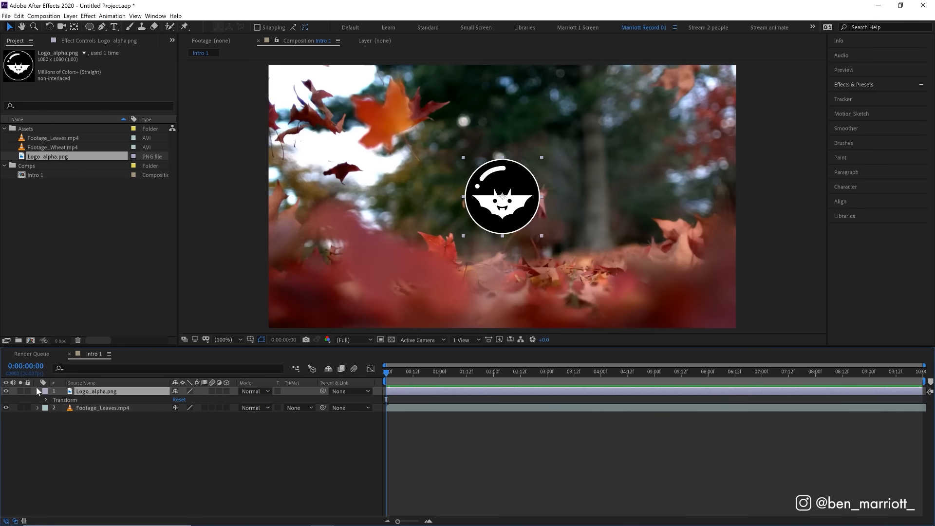
click(37, 399)
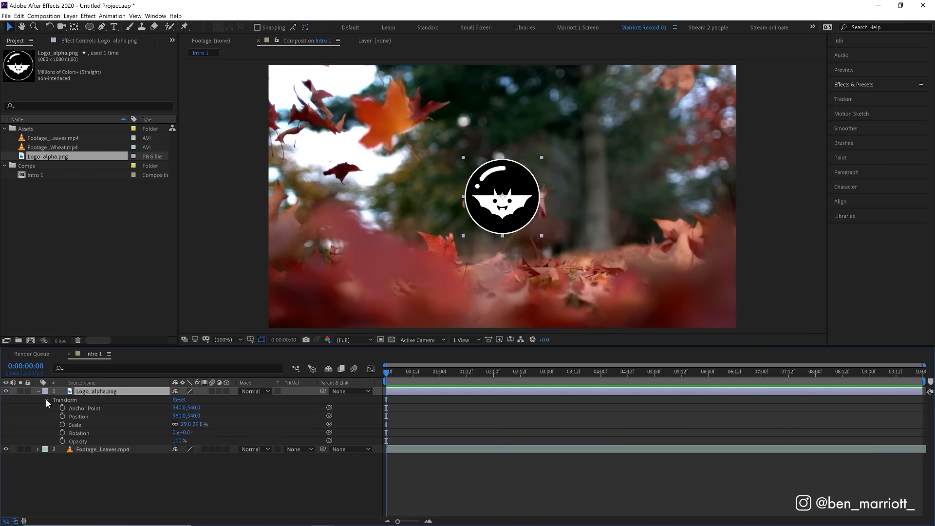
mouse_move(101, 429)
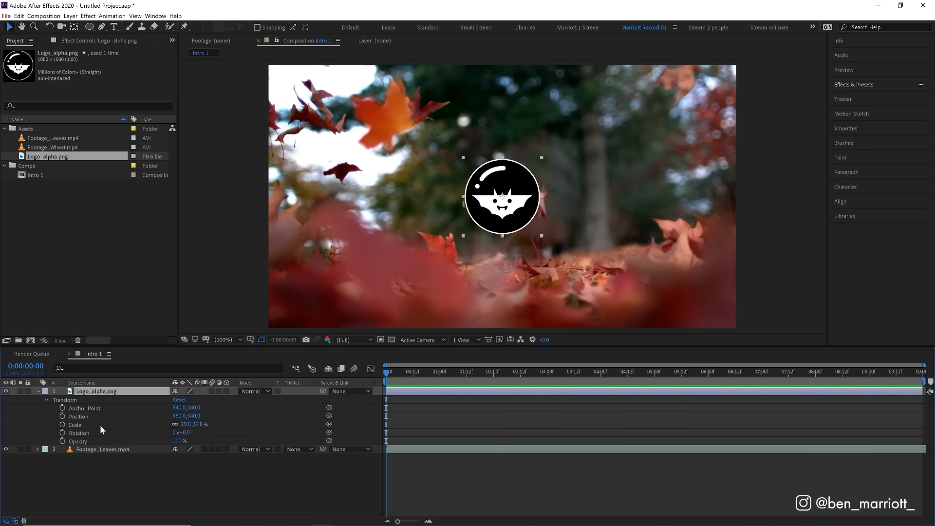
mouse_move(143, 464)
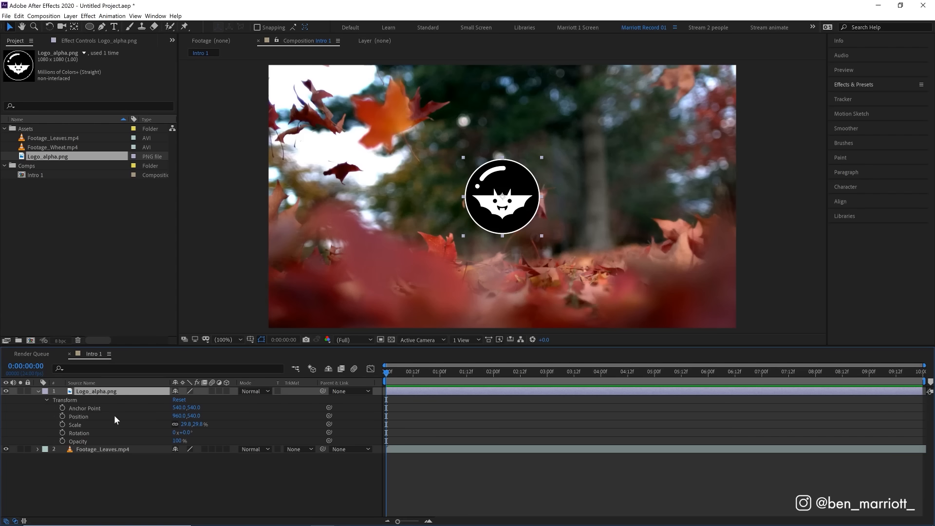
double_click(189, 416)
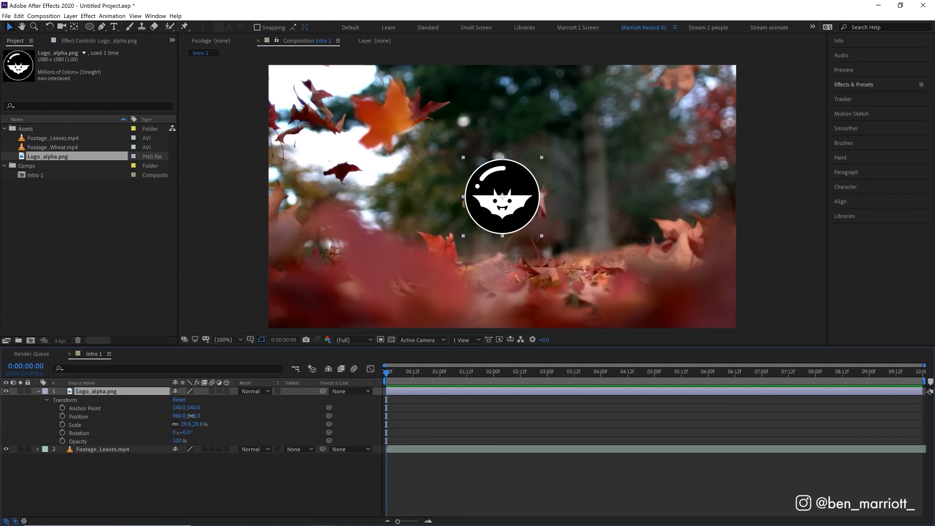
double_click(193, 415)
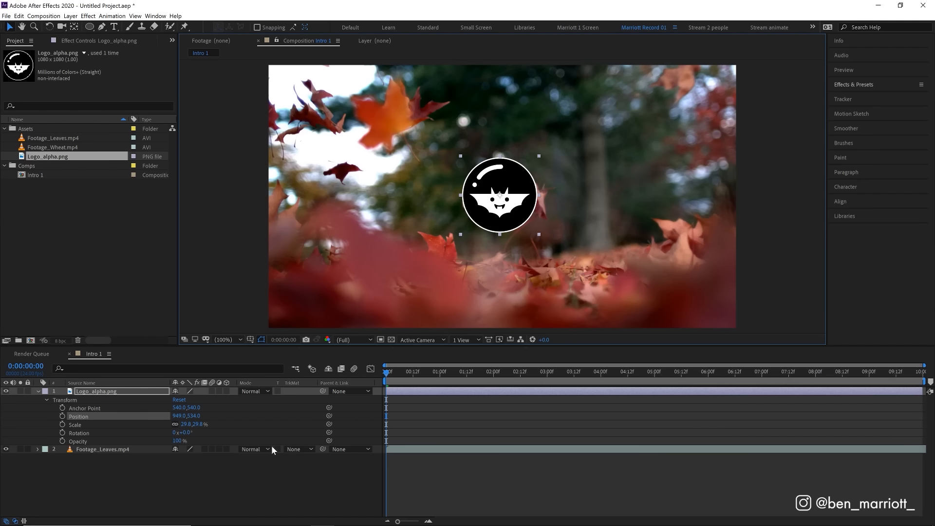
mouse_move(119, 430)
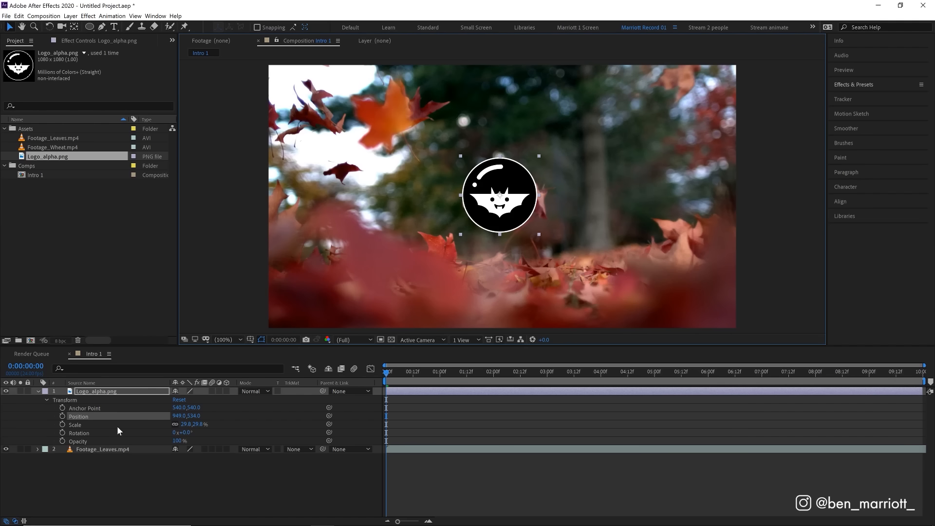
mouse_move(121, 444)
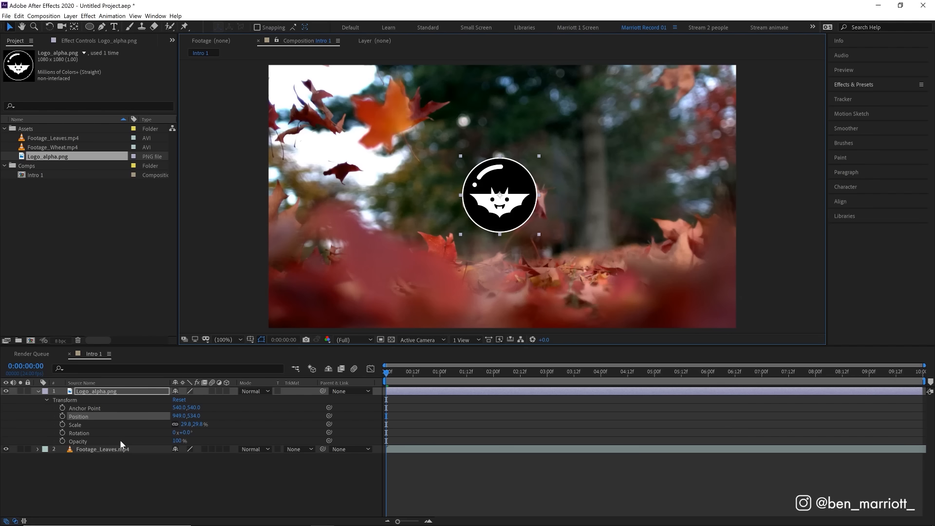
mouse_move(216, 449)
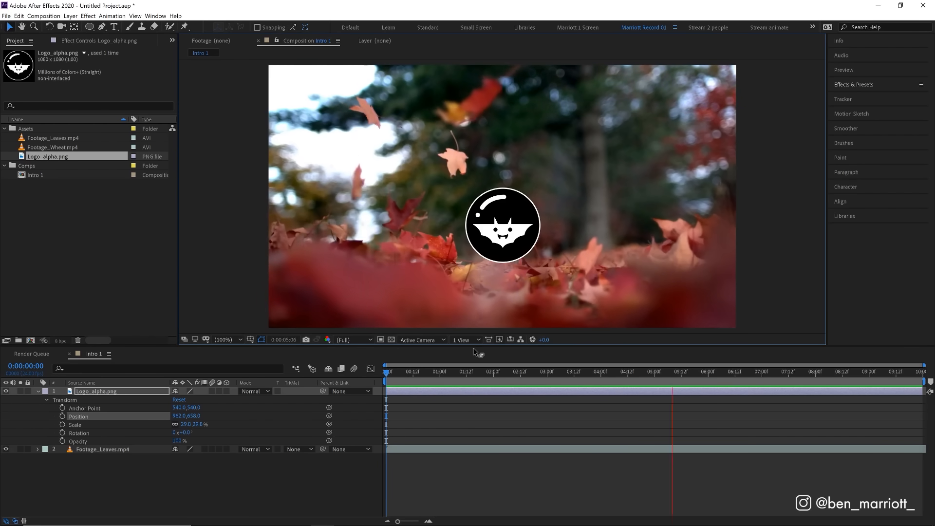
Step: Keyframe the logo's Position at 0:00 and at 2:00, rising toward upper centre
click(778, 371)
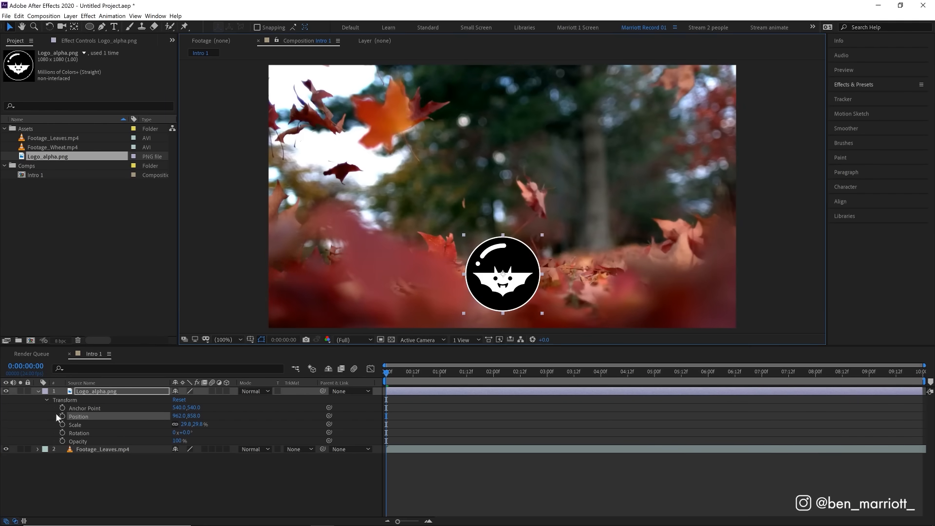
mouse_move(62, 416)
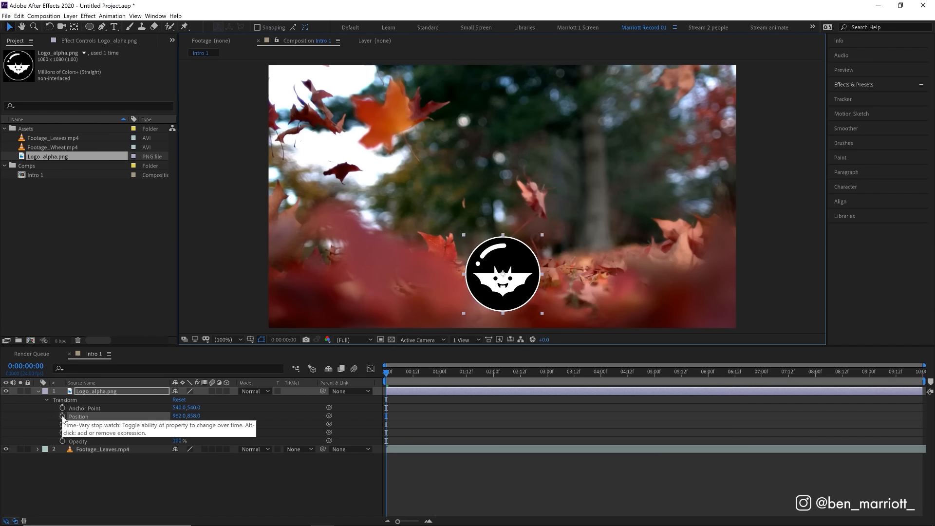
click(63, 415)
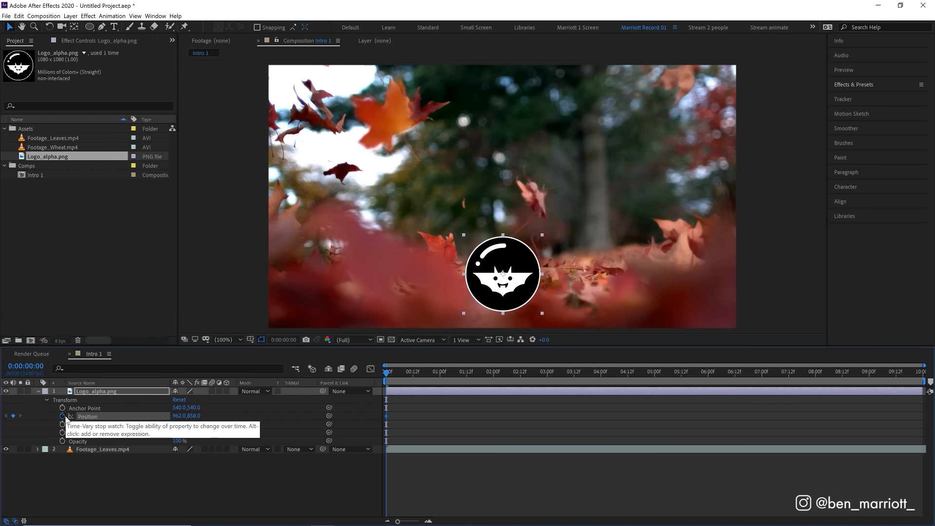
click(493, 371)
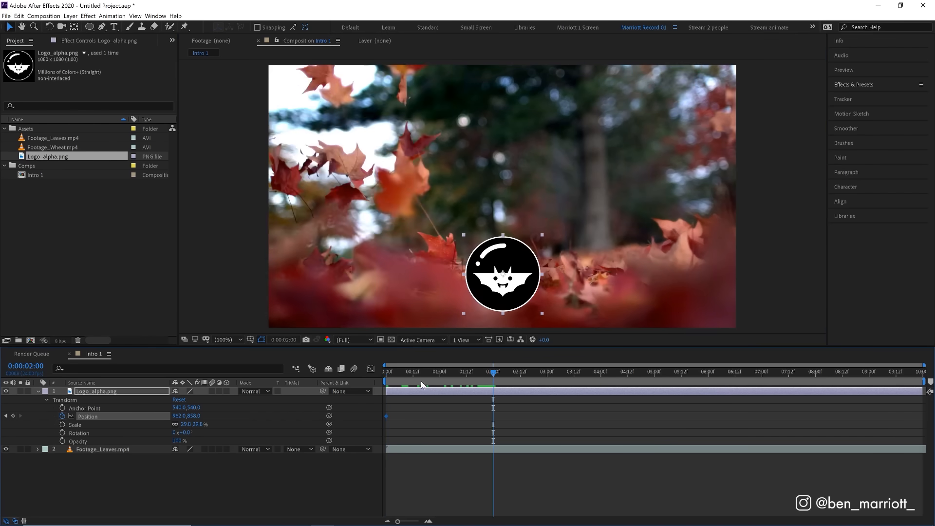
click(495, 371)
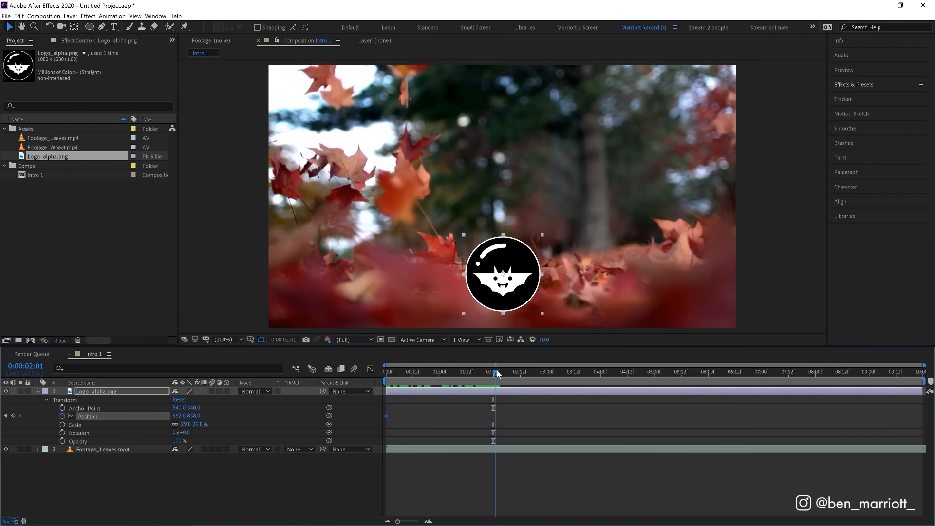
key(Shift+Space)
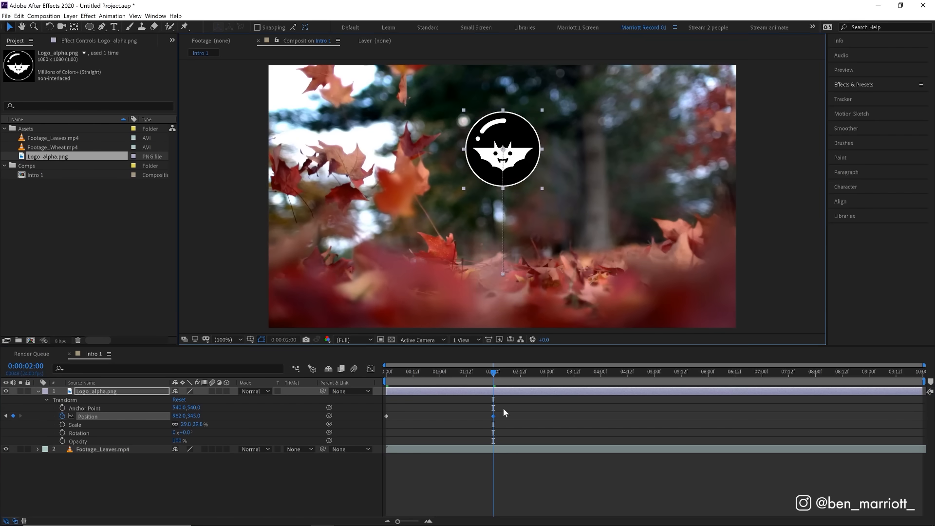
mouse_move(500, 415)
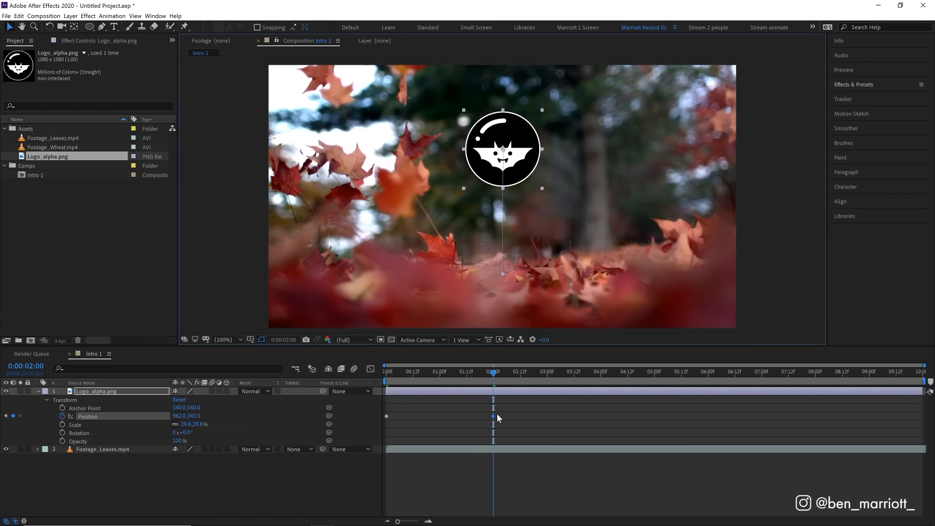
mouse_move(488, 422)
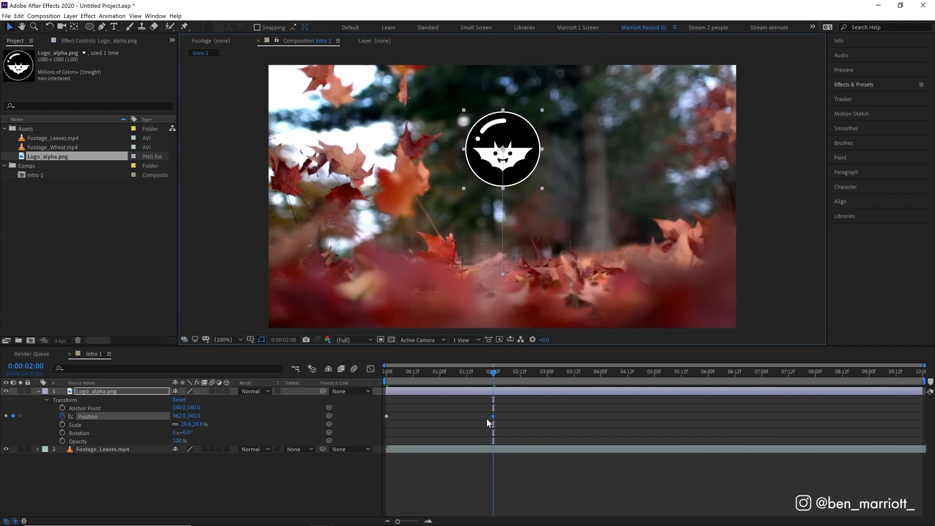
mouse_move(503, 437)
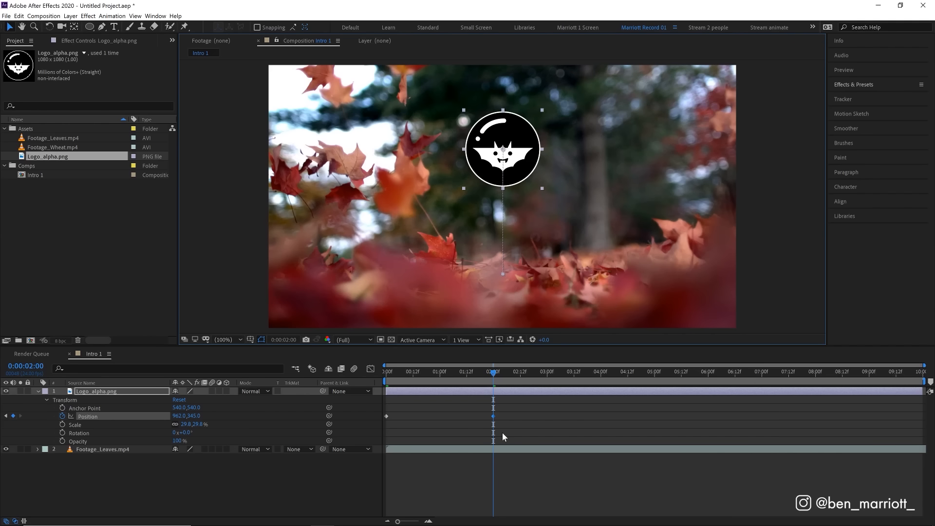
mouse_move(511, 438)
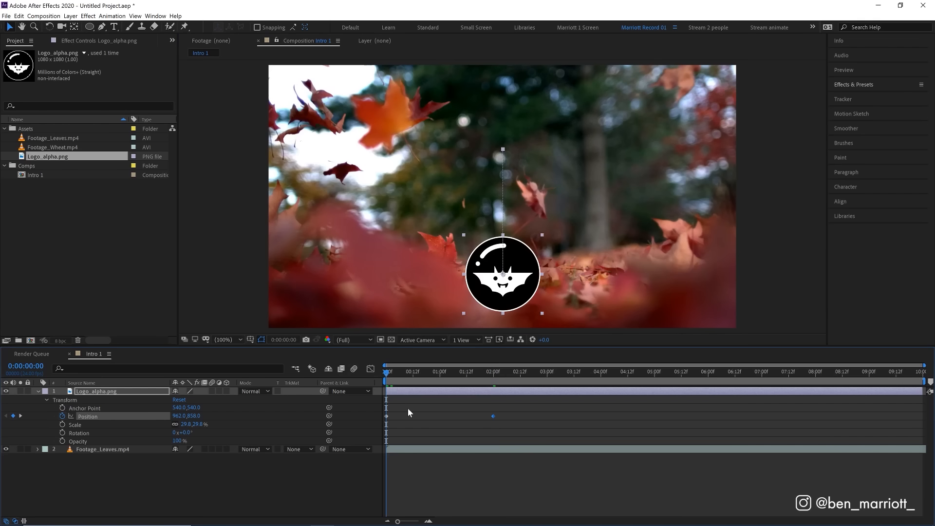
Step: Preview the rise and move the second Position keyframe from 2:00 to 1:00
key(space)
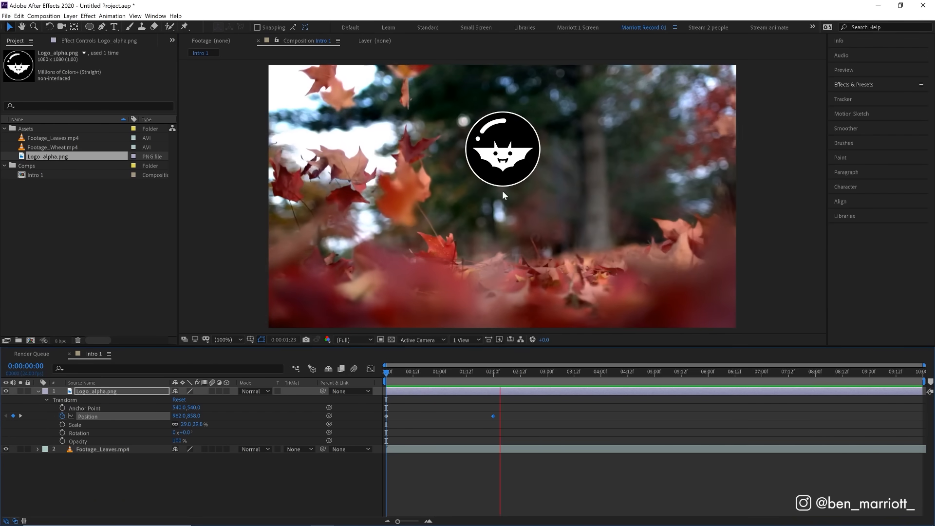
key(space)
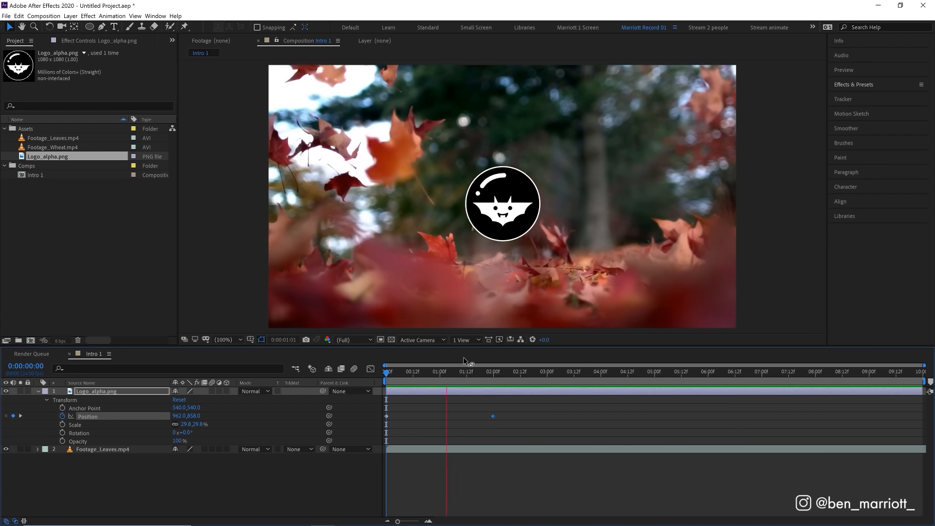
key(space)
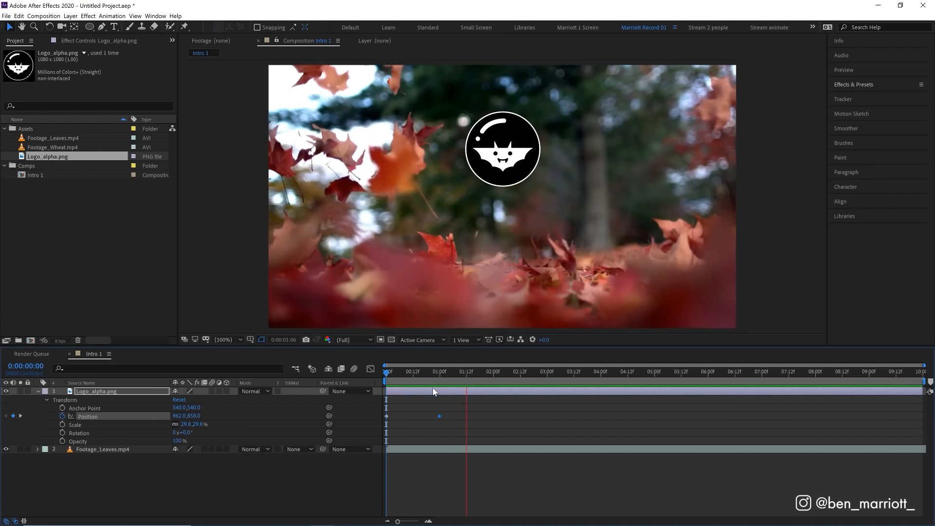
click(437, 372)
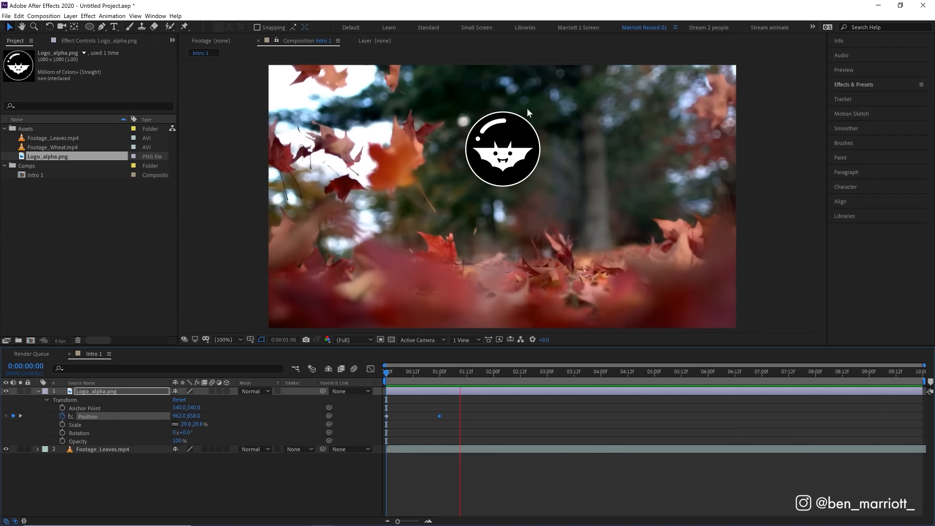
key(space)
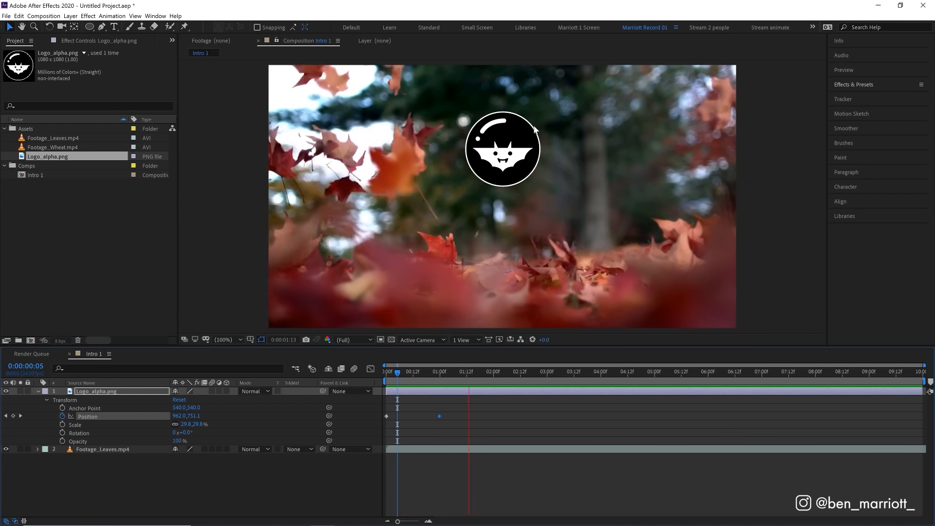
click(438, 371)
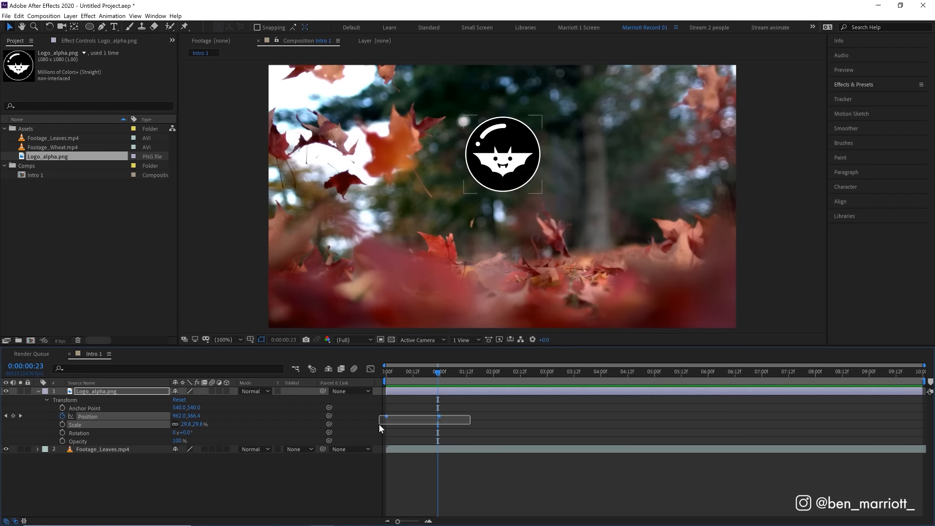
Step: Apply Easy Ease (F9) to both Position keyframes and preview the eased rise
key(f9)
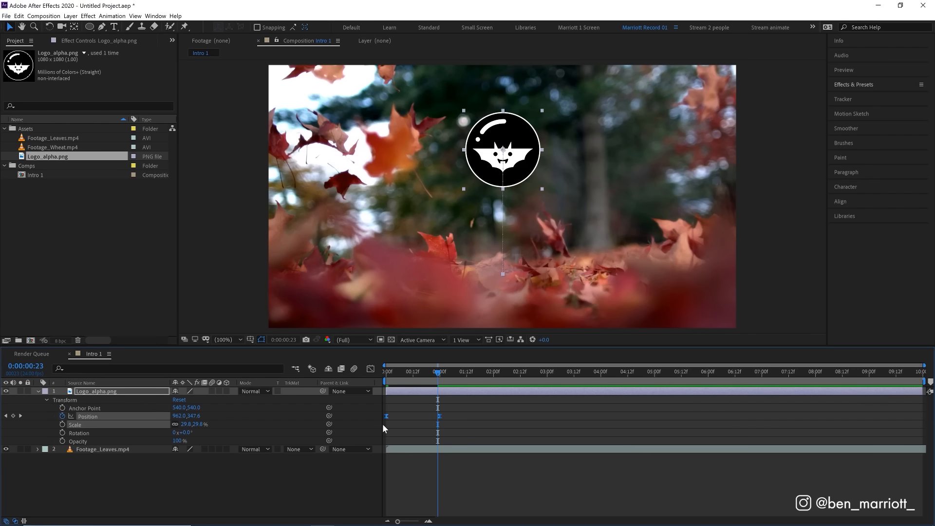
click(111, 15)
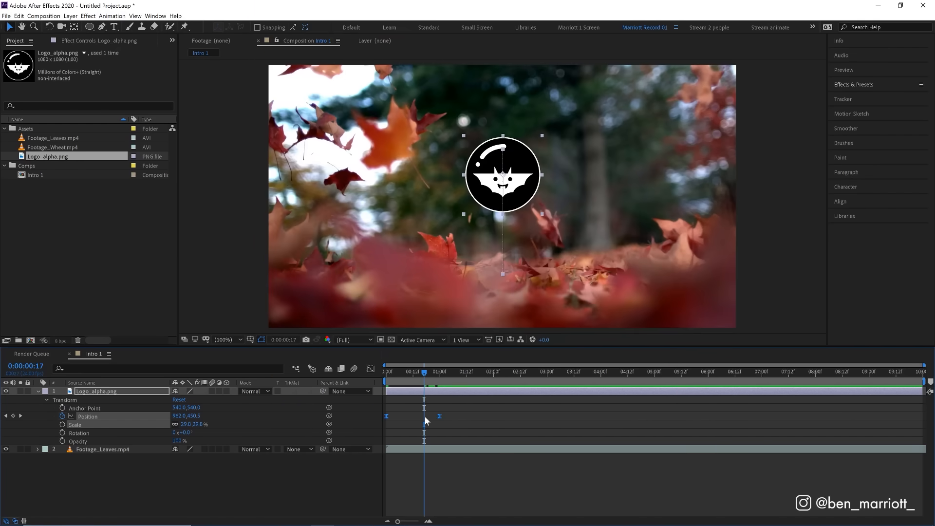
mouse_move(449, 409)
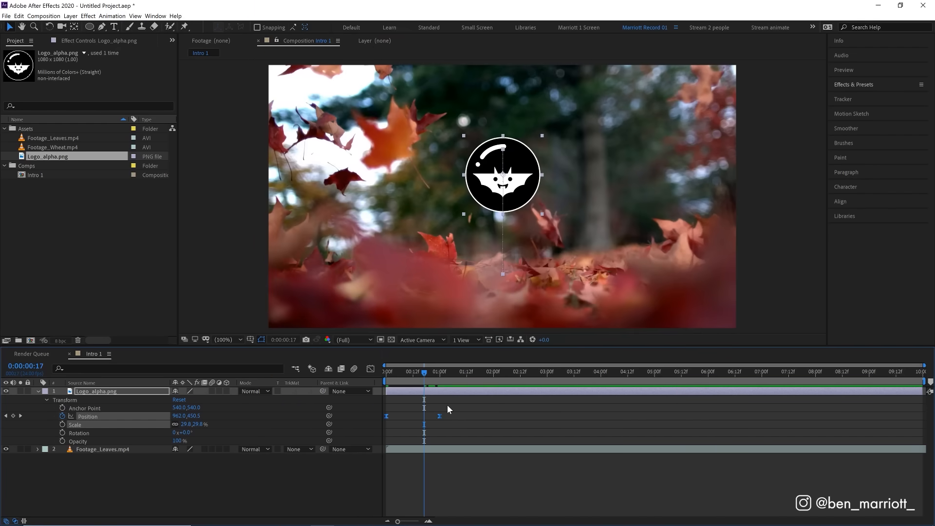
mouse_move(423, 408)
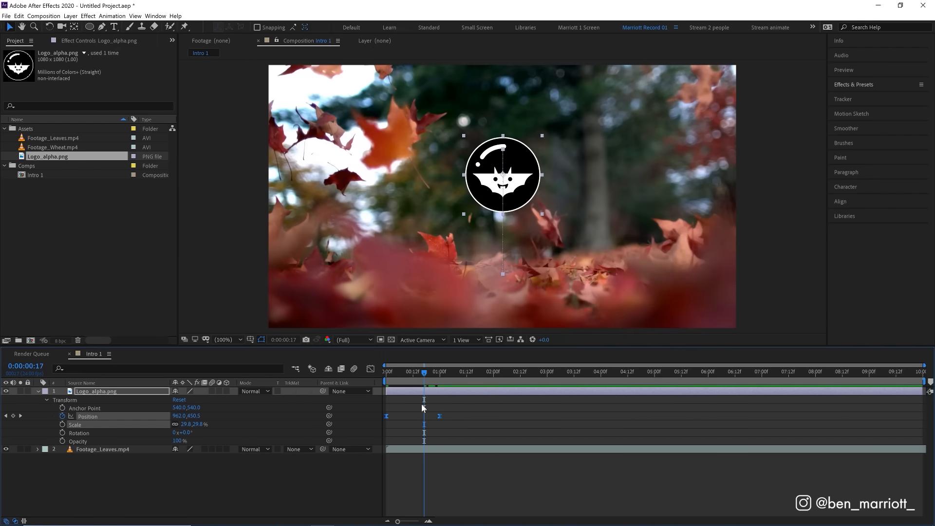
key(space)
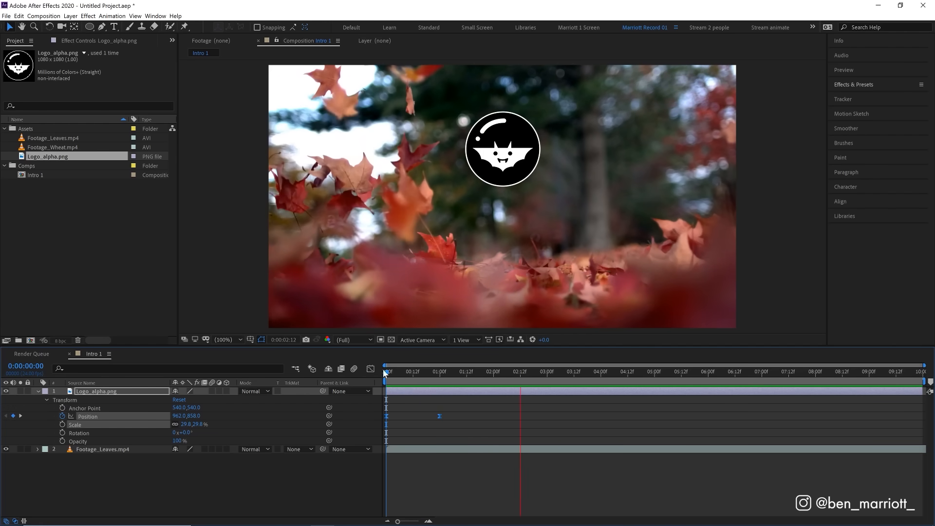
click(456, 368)
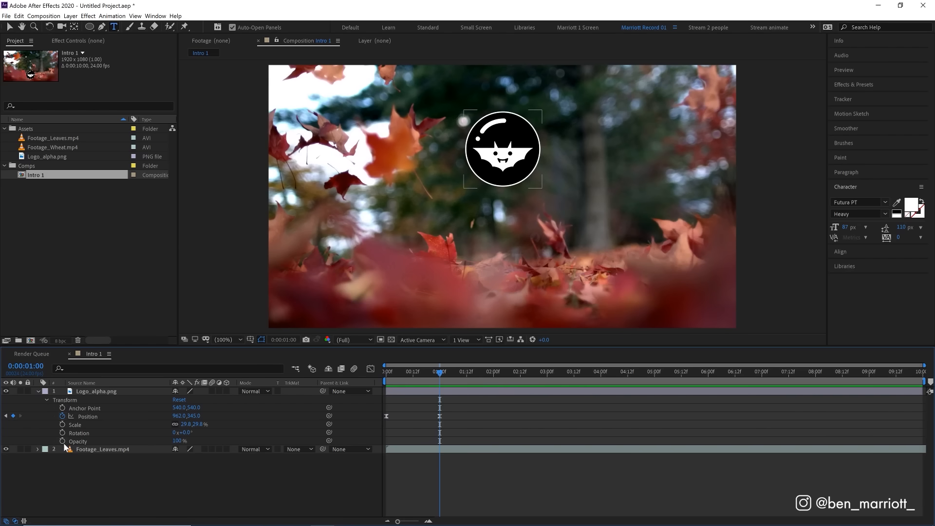
Step: Keyframe the logo's Opacity from 0% at 0:00 to 100% at 1:00, eased
click(417, 371)
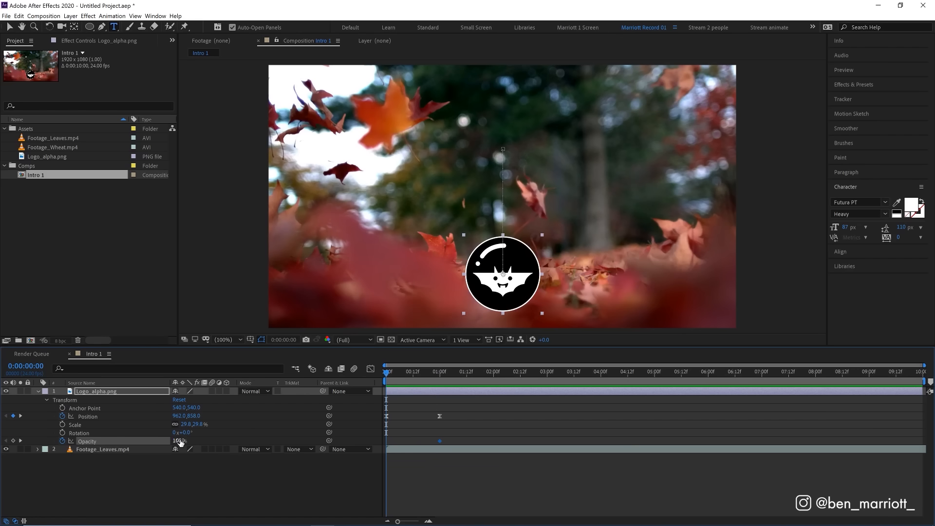
key(space)
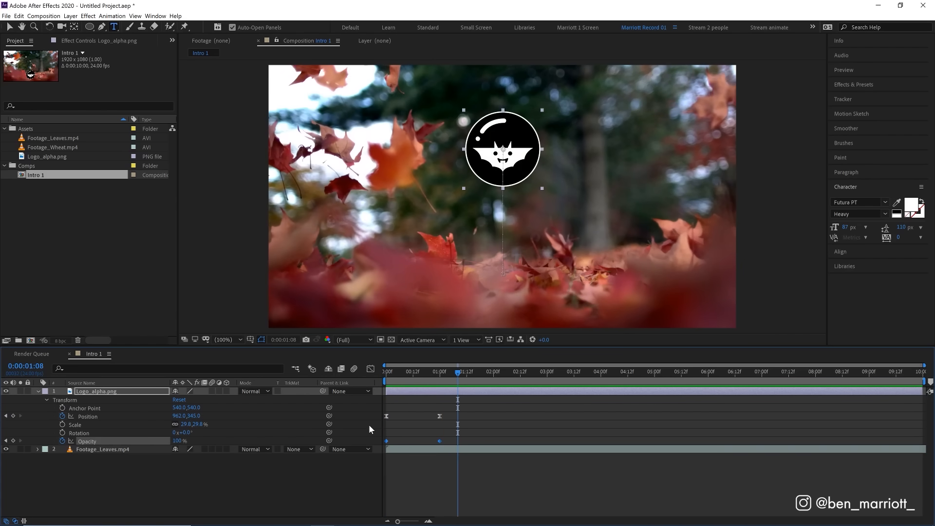
key(space)
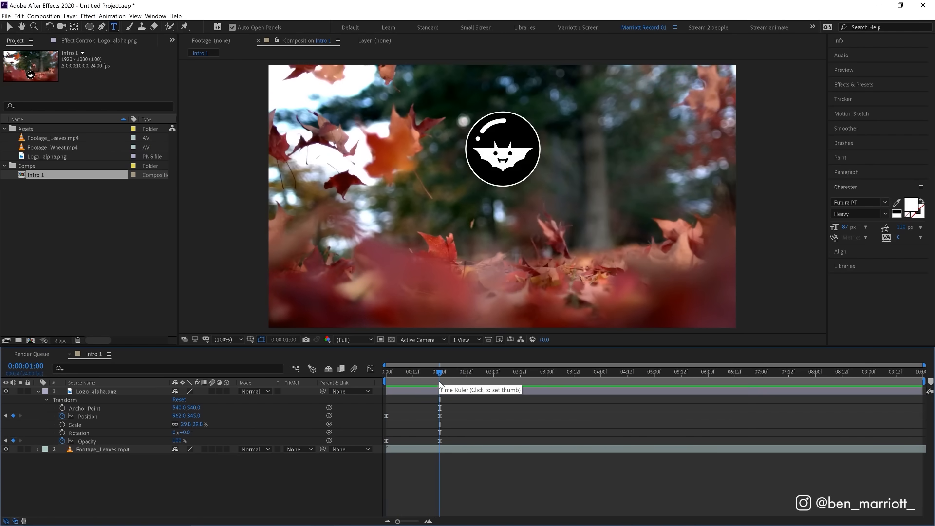
click(502, 148)
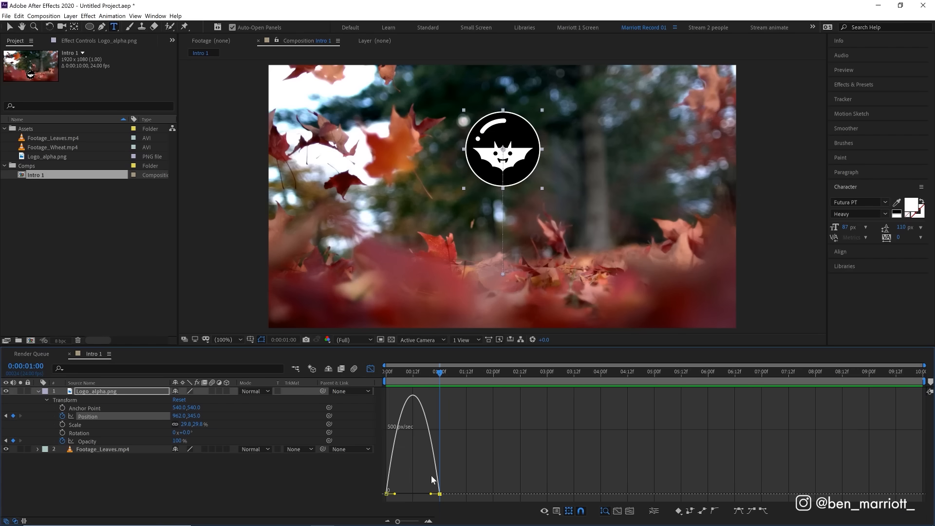
mouse_move(431, 496)
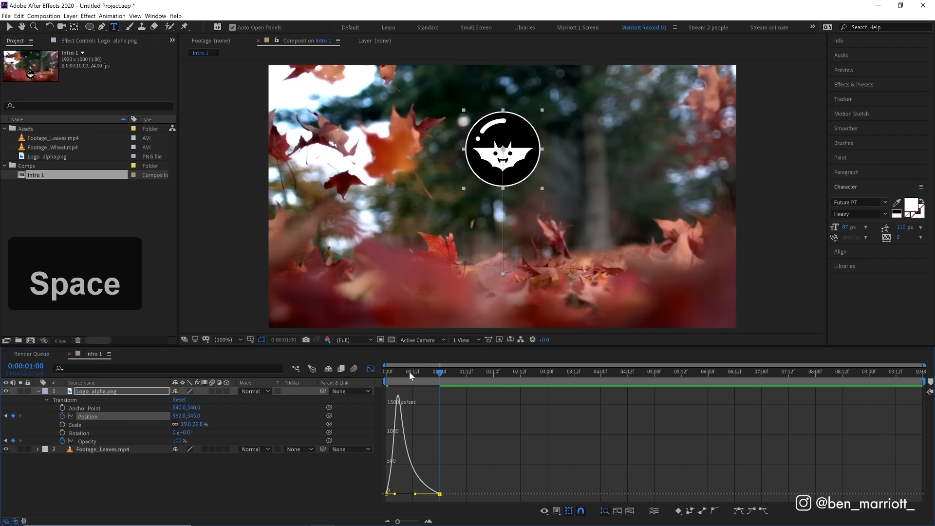
Step: Skew the Position speed curve in the Graph Editor so the logo bursts up then settles
click(386, 370)
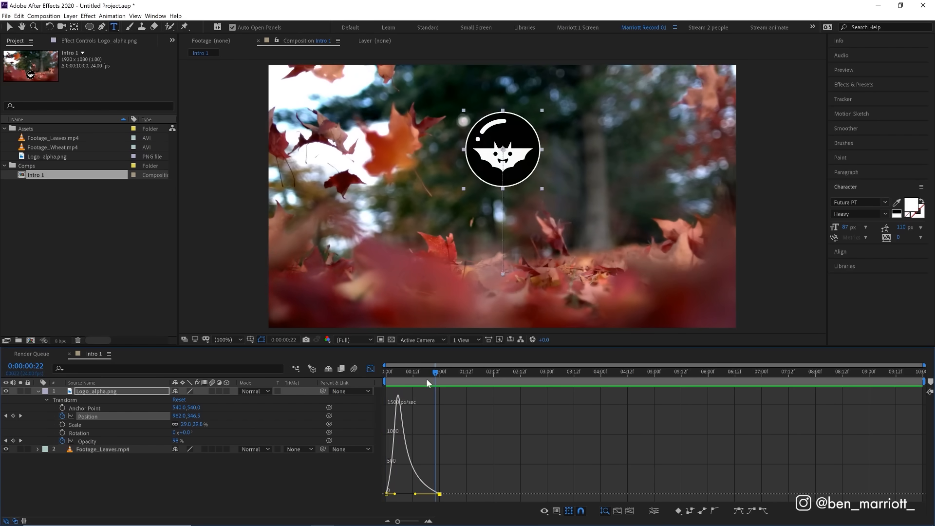
click(370, 370)
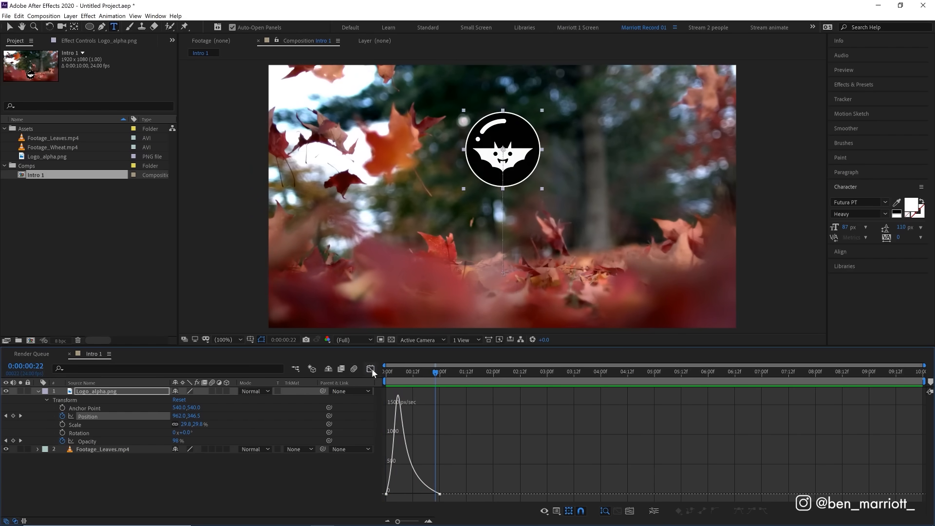
click(371, 368)
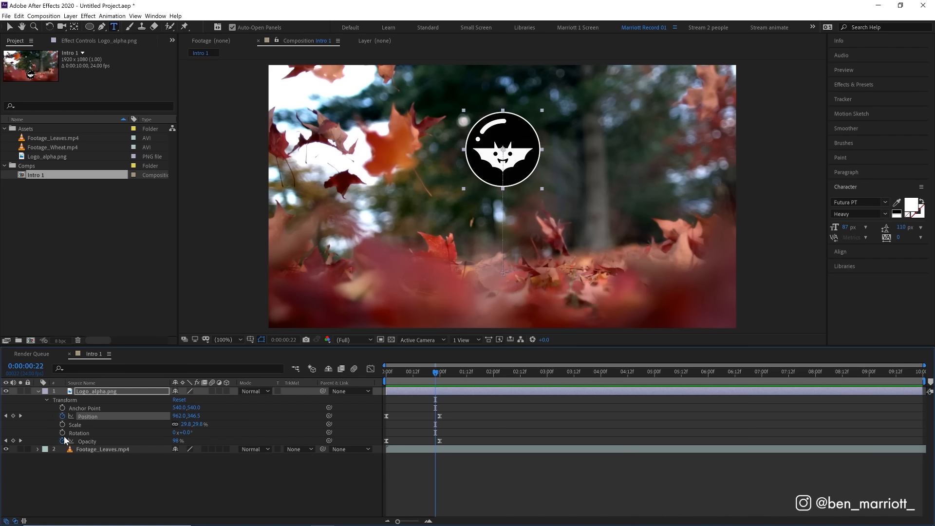
mouse_move(85, 433)
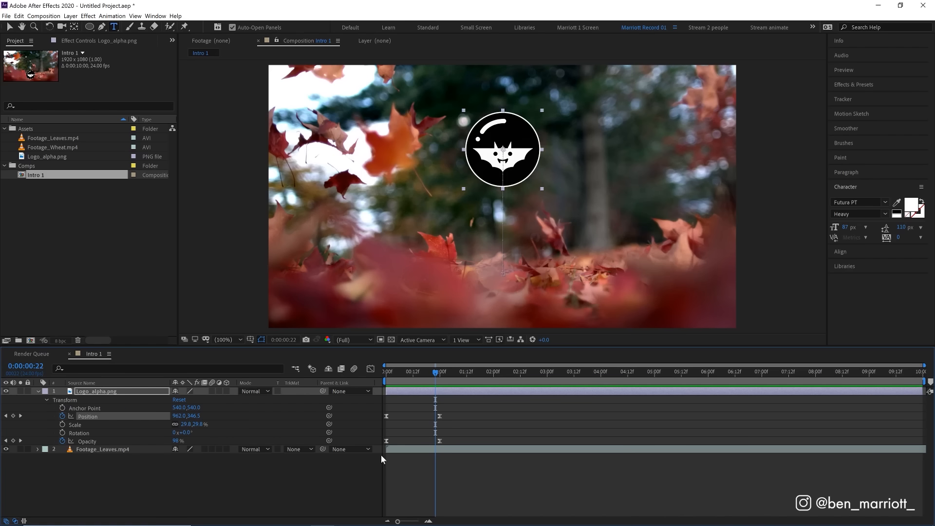
Step: Review the logo layer's keyframes, showing Rotation, Position and Opacity alone with R, P, T
click(37, 399)
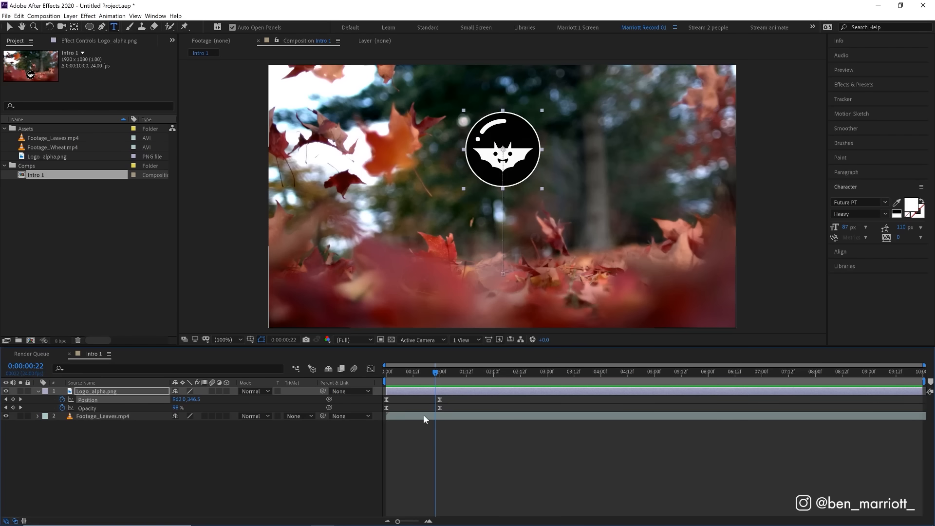
mouse_move(455, 433)
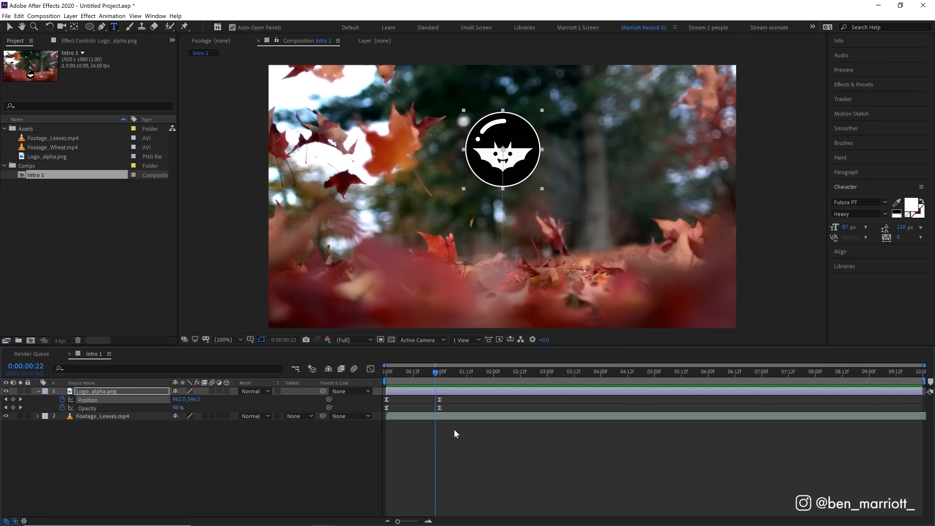
click(36, 391)
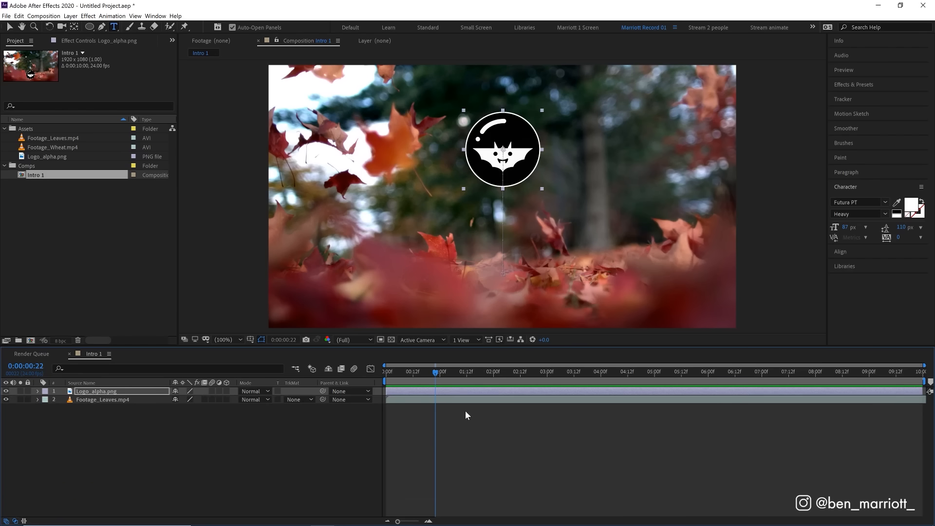
click(36, 391)
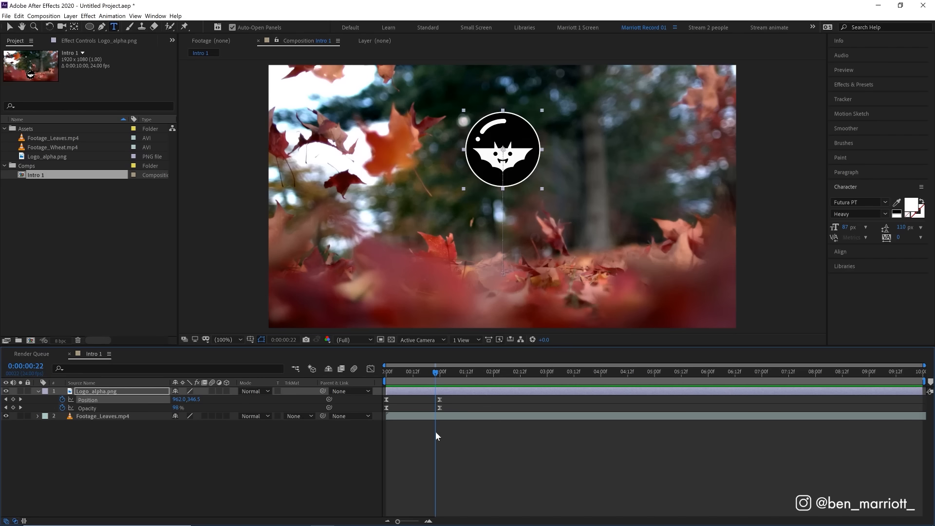
mouse_move(459, 452)
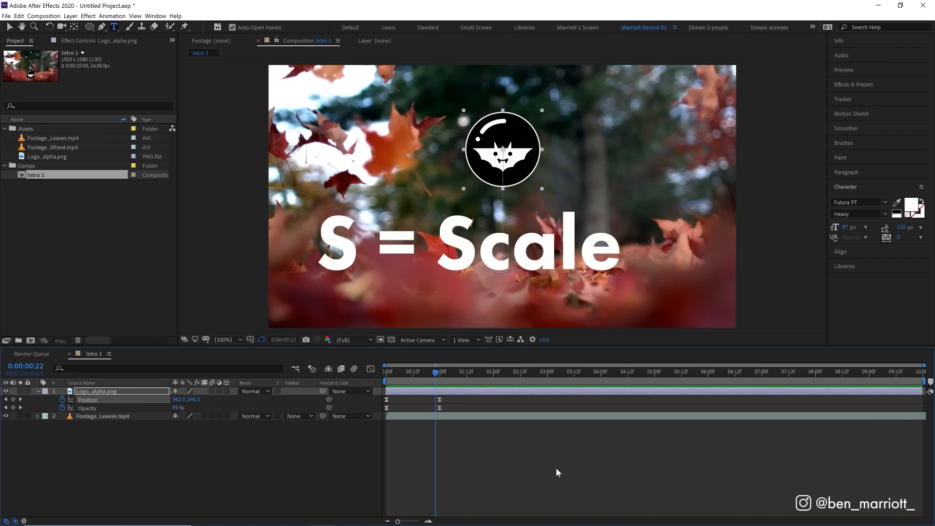
key(r)
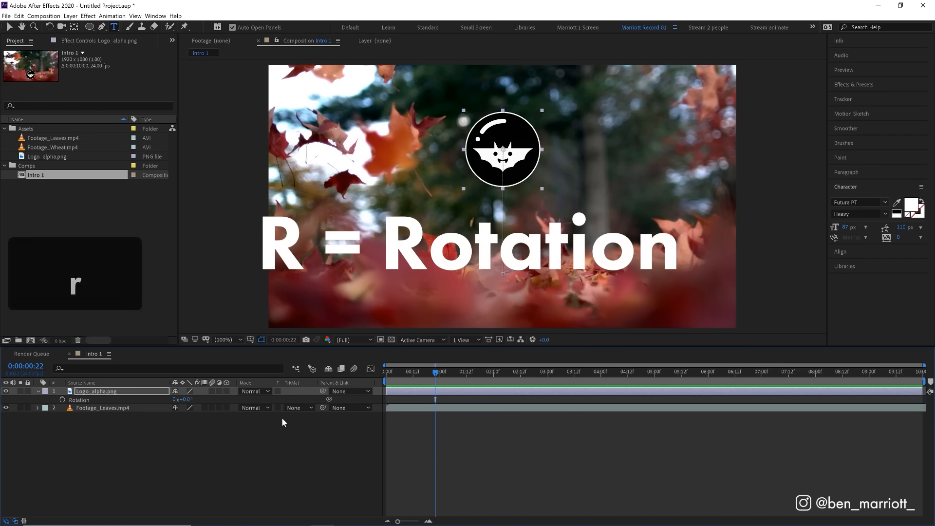
key(p)
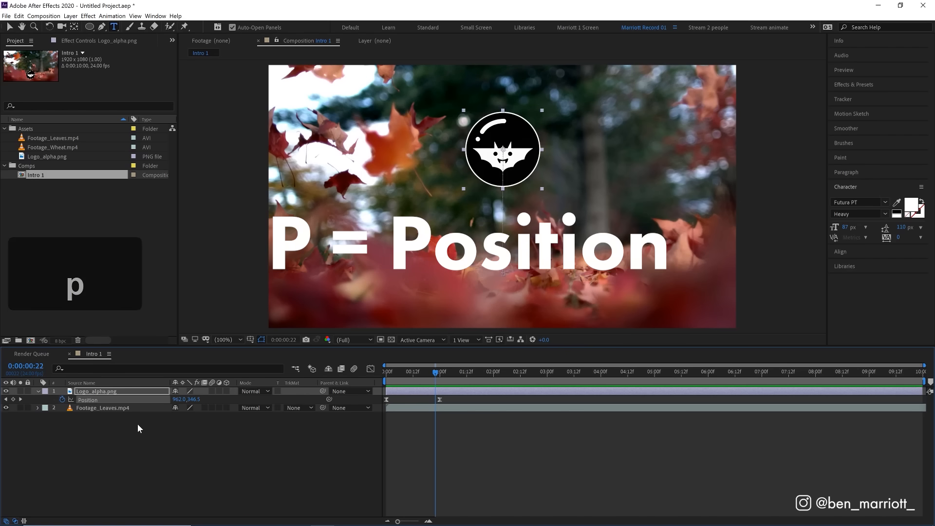
key(t)
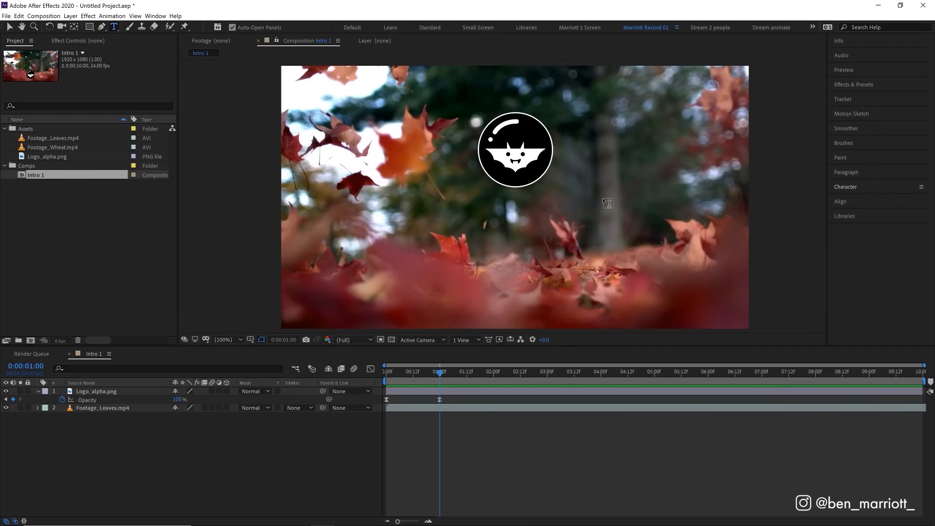
Step: Add a white 'I know After Effects' text layer below the logo and select it
click(386, 222)
text(I know After Effects)
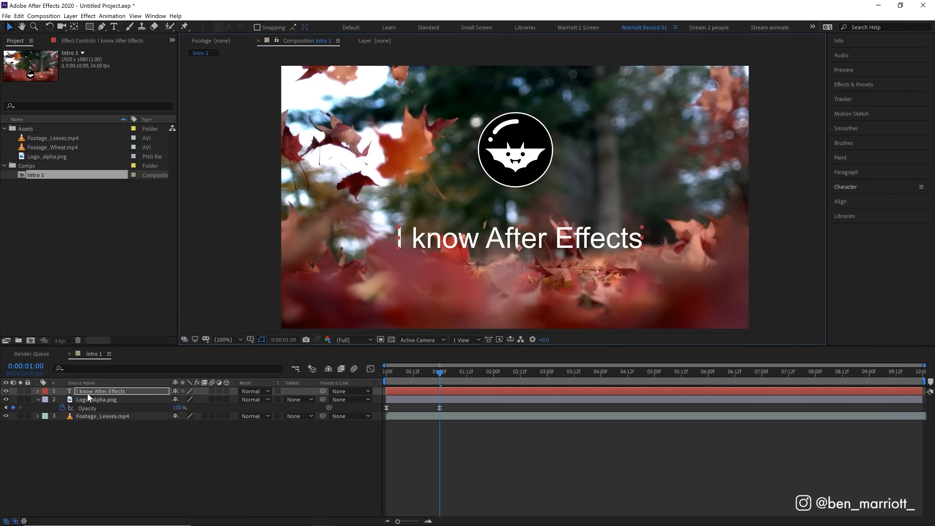
click(97, 399)
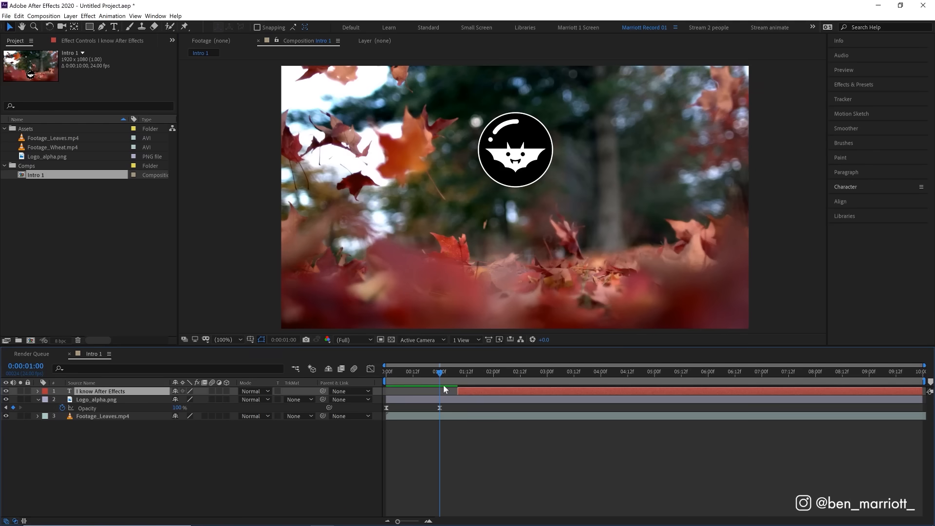
Step: Preview the comp with the text now starting after the logo intro, and show Preview settings
key(space)
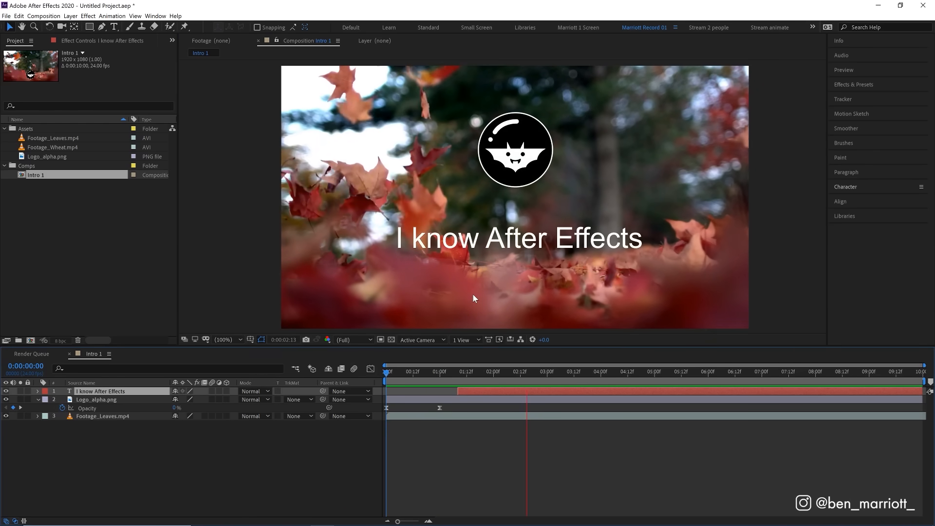
click(844, 70)
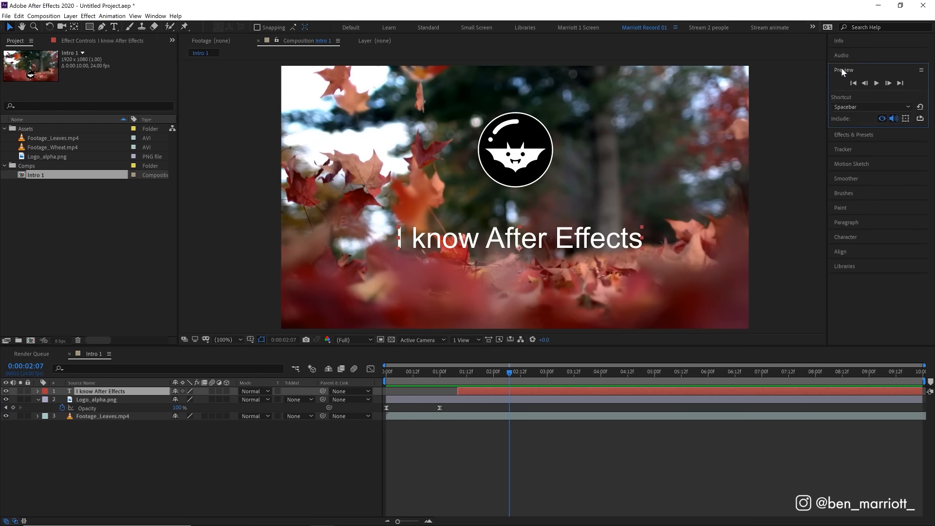
Step: Set the text to Futura PT Heavy and centre it horizontally in the composition
click(843, 69)
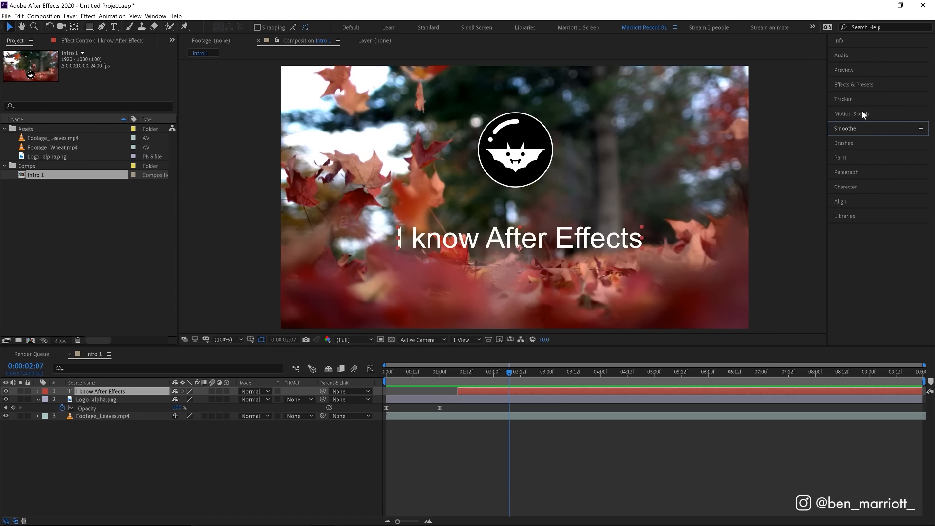
click(844, 186)
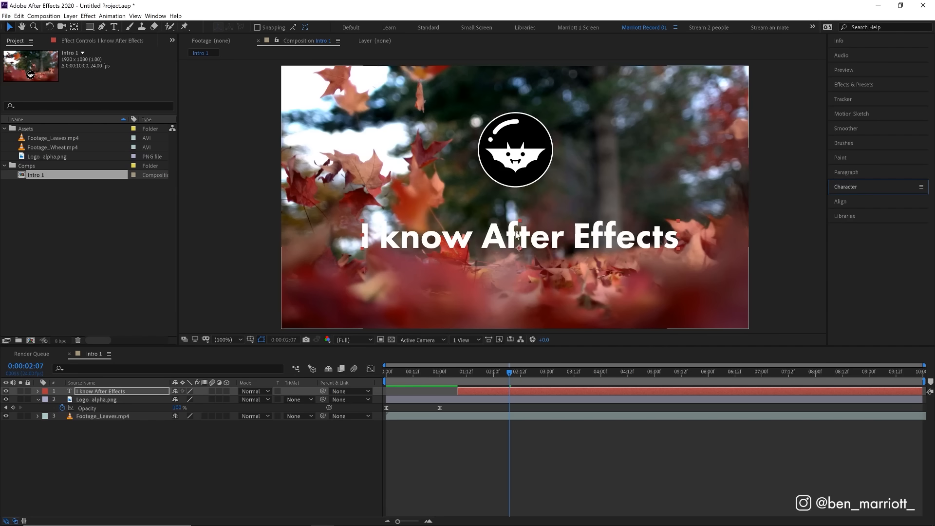
click(841, 202)
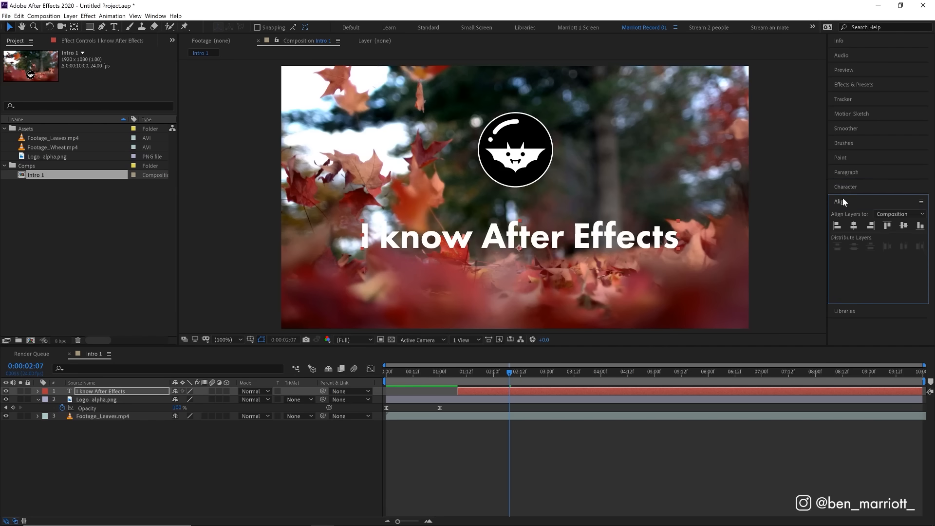
mouse_move(854, 225)
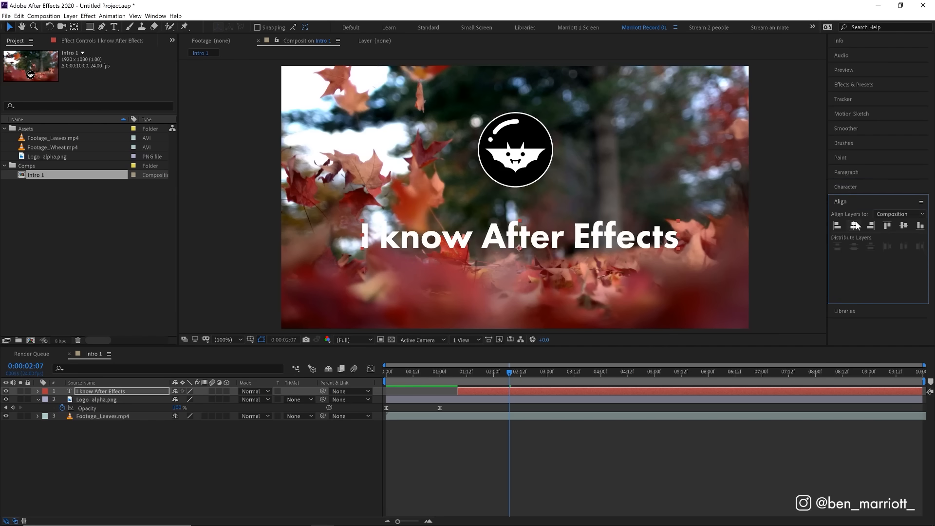
click(854, 226)
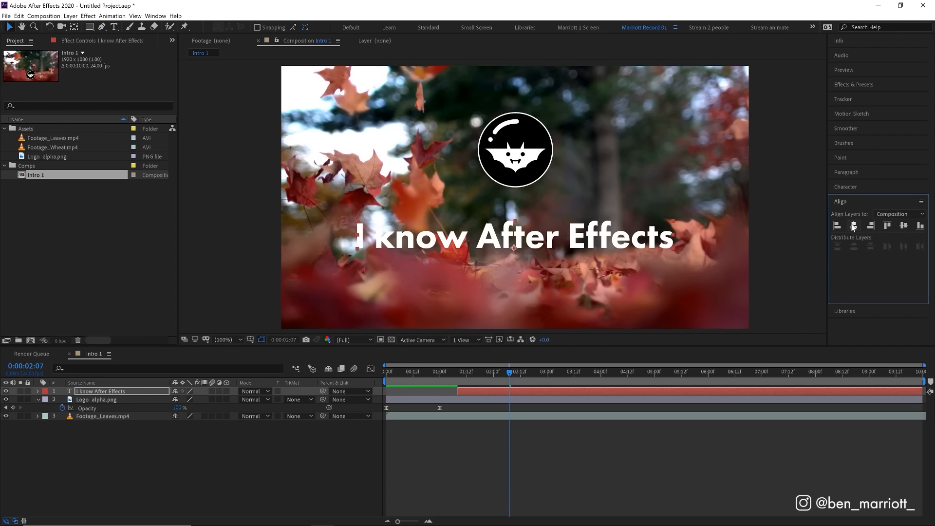
mouse_move(739, 114)
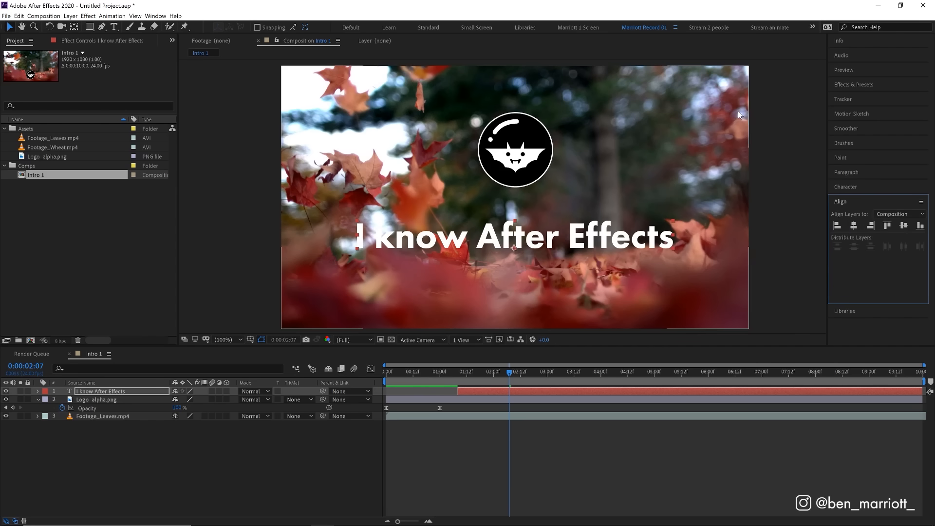
Step: Apply a Hue/Saturation effect to Footage_Leaves.mp4 from Effects & Presets
click(853, 84)
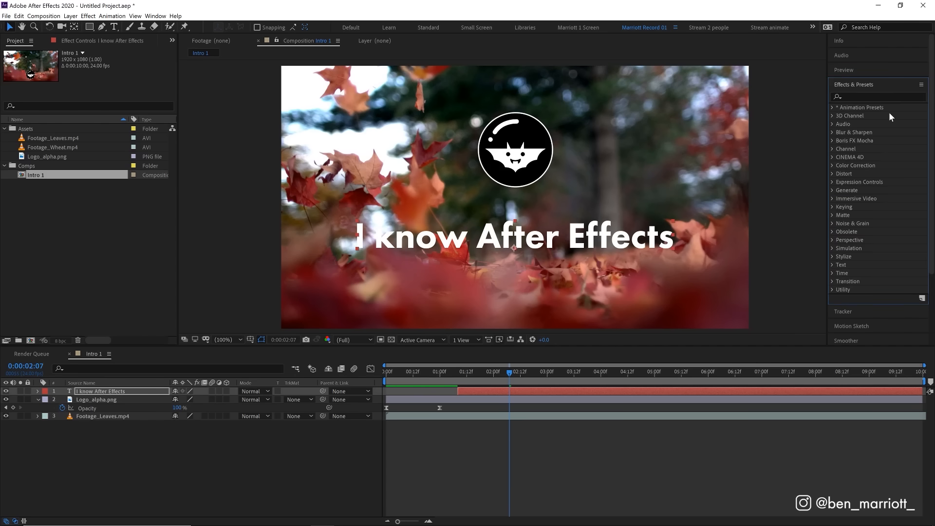
mouse_move(862, 133)
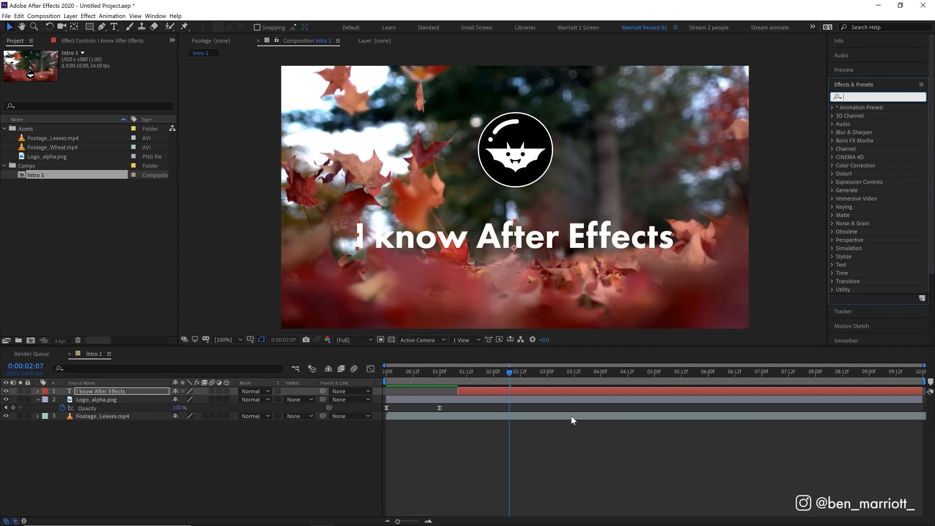
click(102, 415)
text(h)
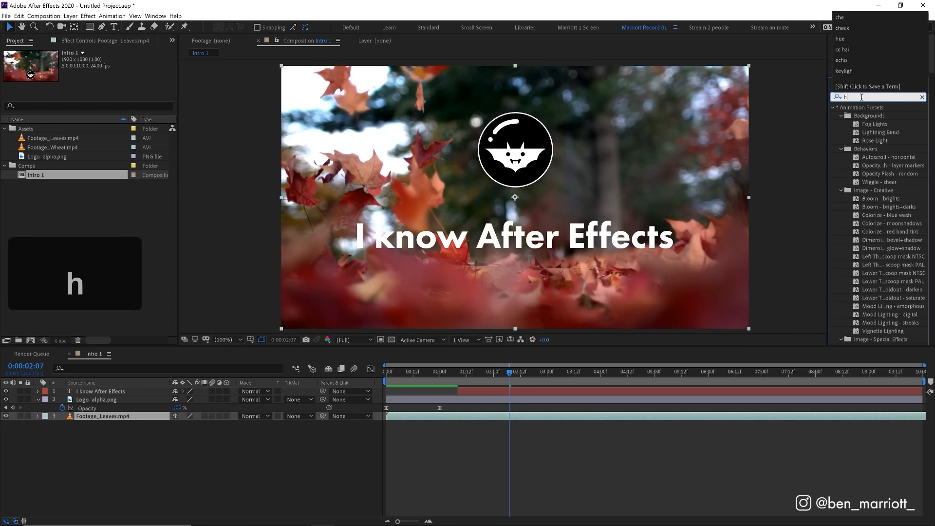
text(ue)
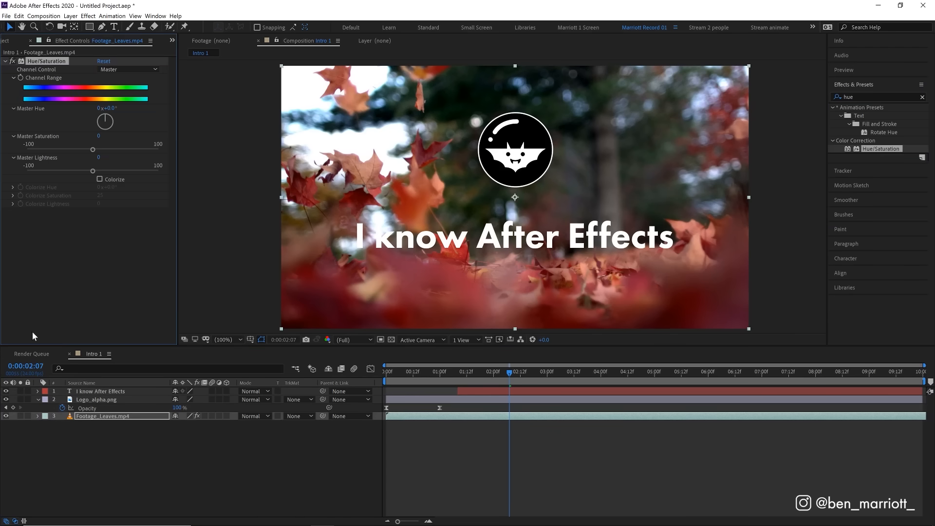
mouse_move(53, 48)
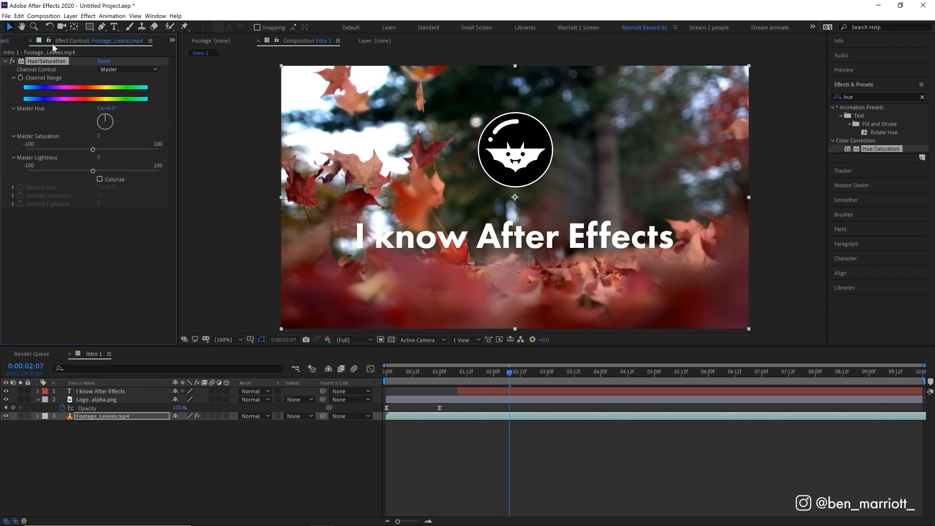
mouse_move(5, 40)
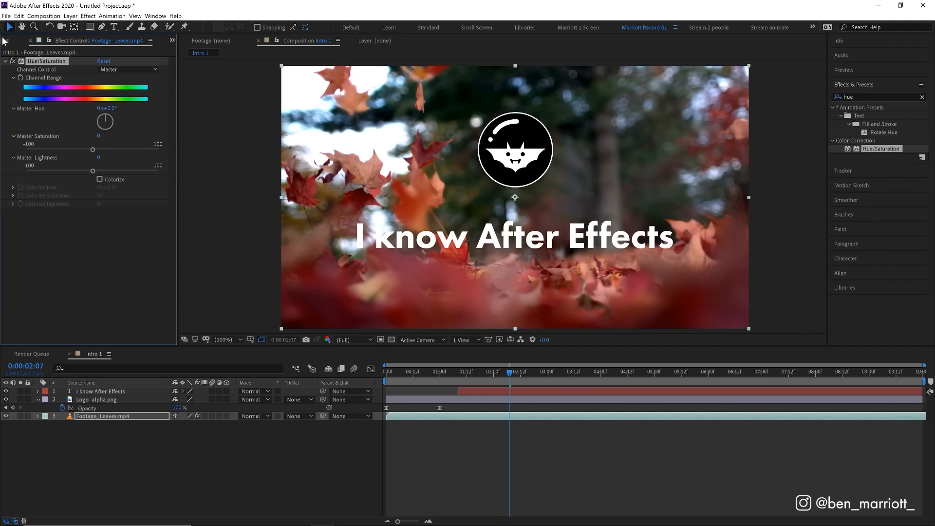
Step: Set Hue/Saturation master saturation to -100 and lightness to -20 on the leaves footage
click(63, 40)
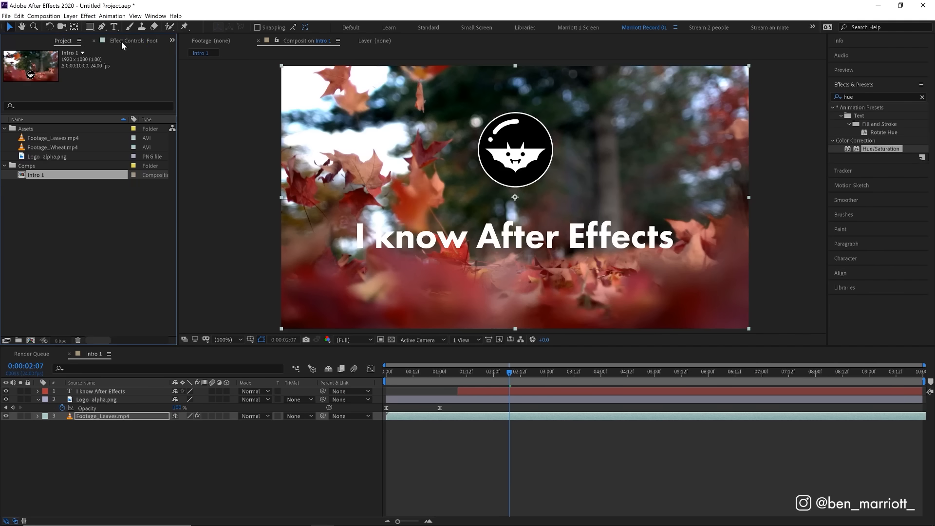
click(137, 40)
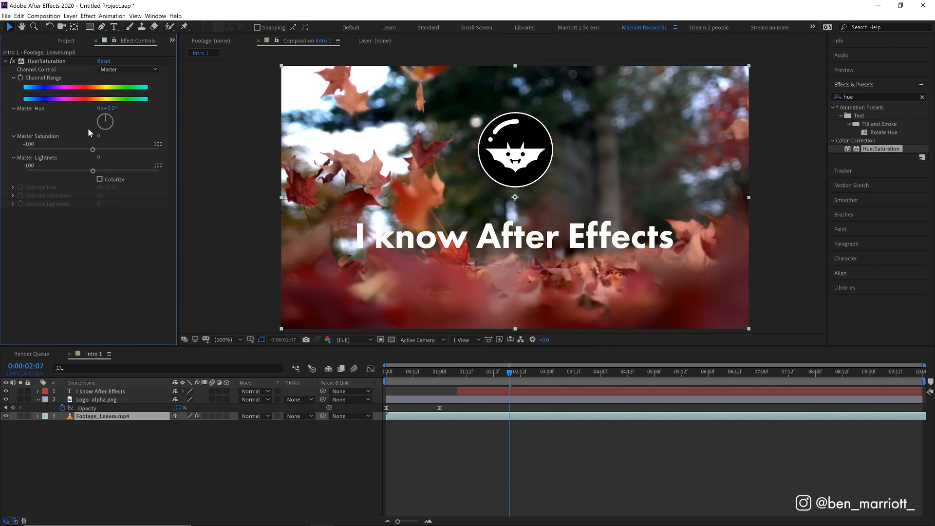
drag(93, 149, 28, 149)
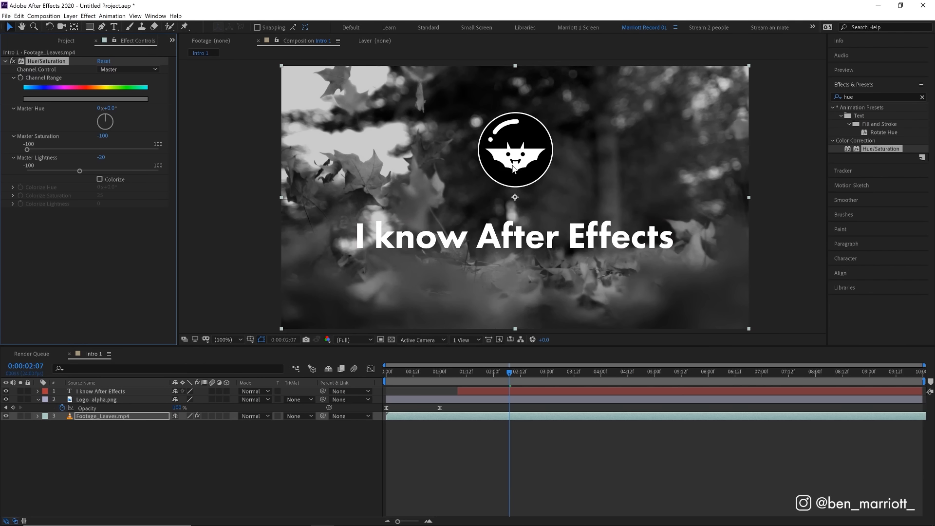
mouse_move(505, 247)
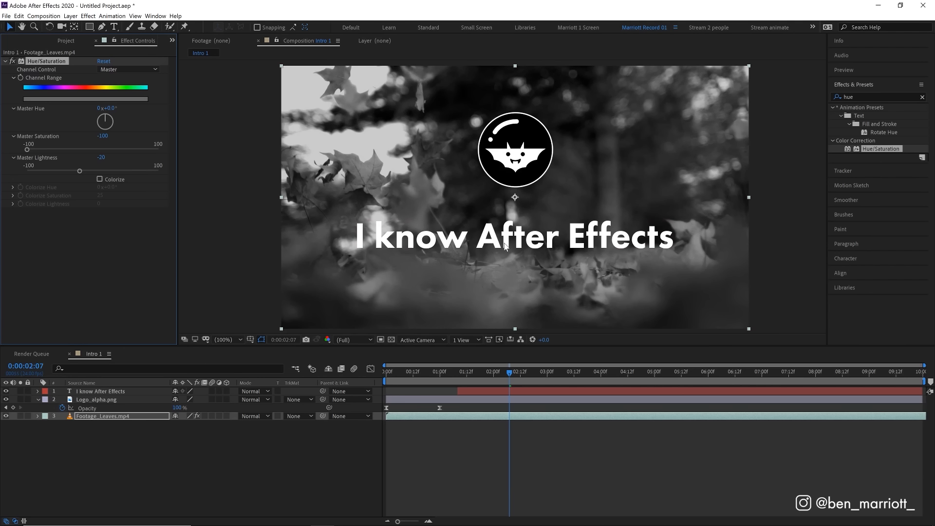
Step: Precompose the logo and text layers into a 'Logo and Type' composition
click(95, 398)
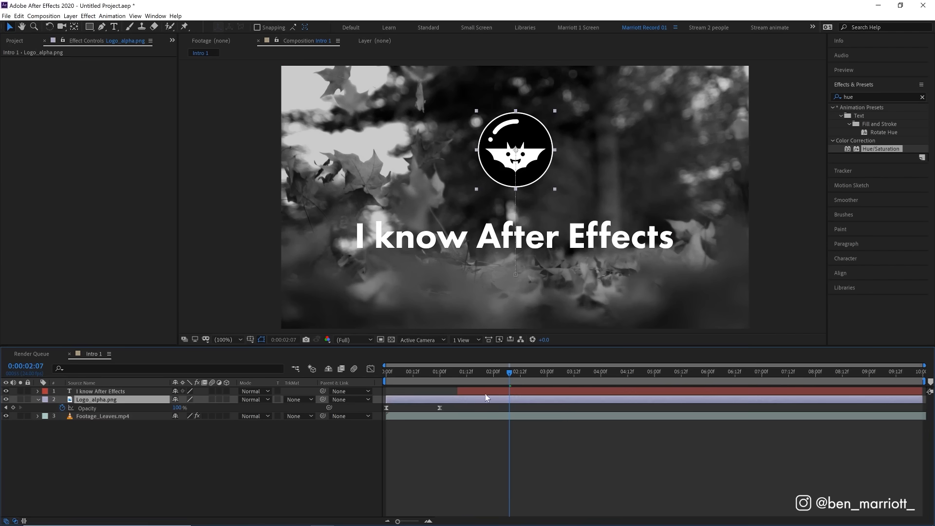
click(70, 16)
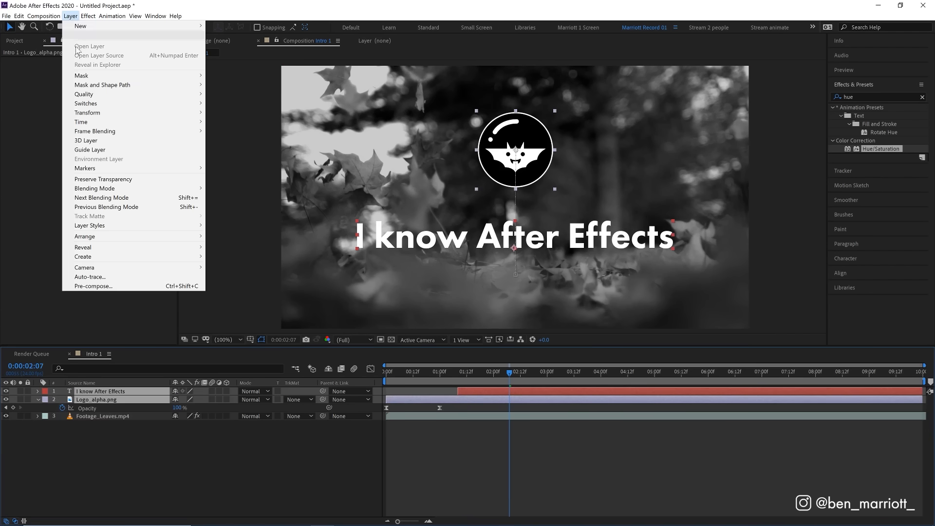
click(92, 286)
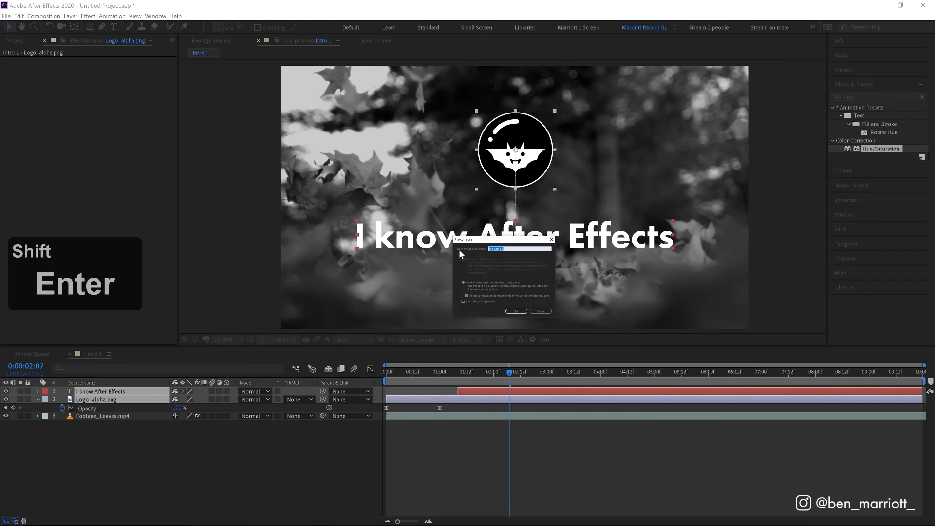
click(515, 311)
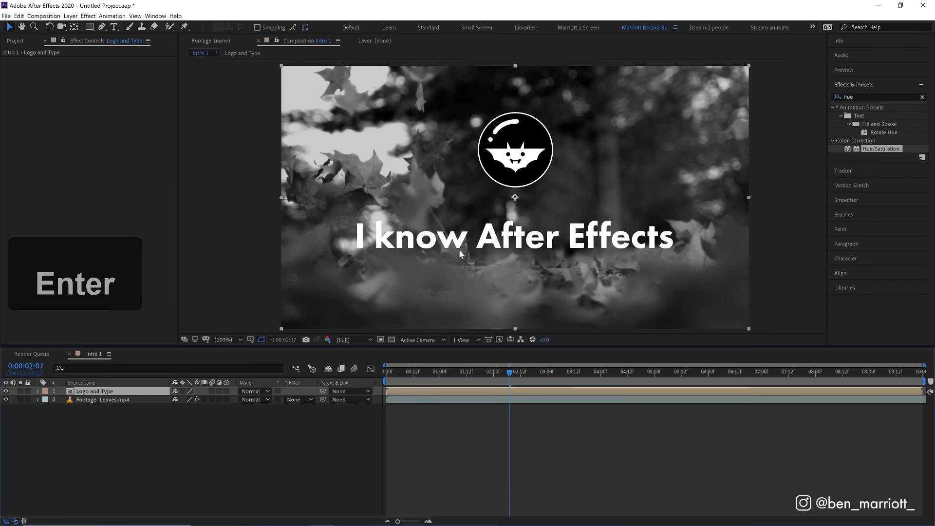
Step: Open the Logo and Type composition from the Project panel
click(15, 40)
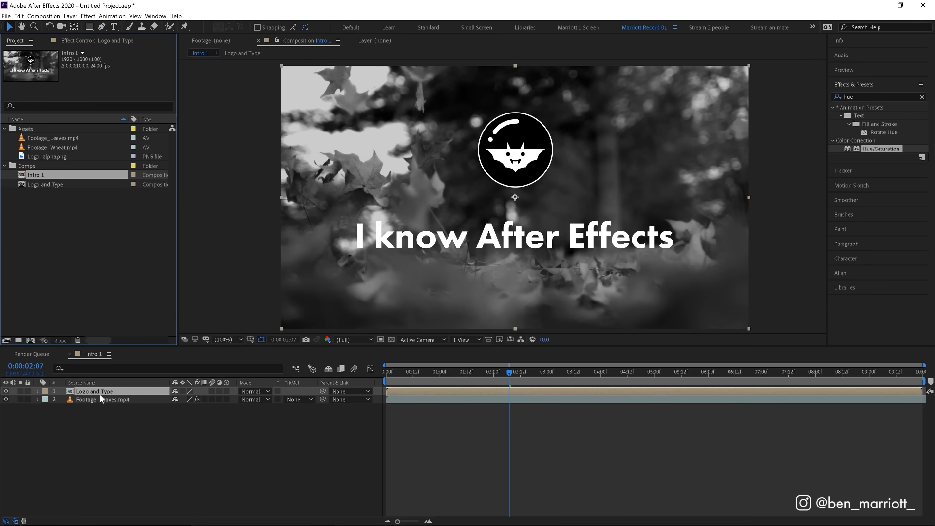
mouse_move(32, 186)
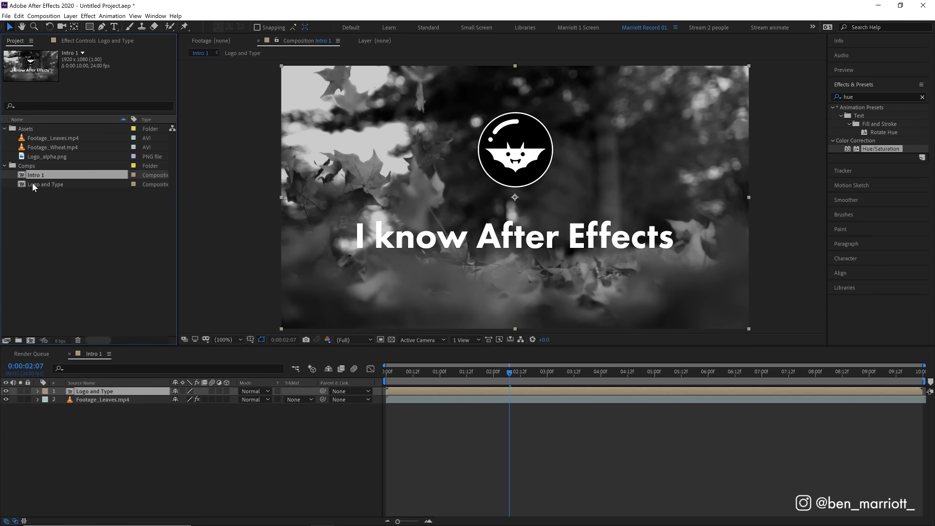
click(45, 183)
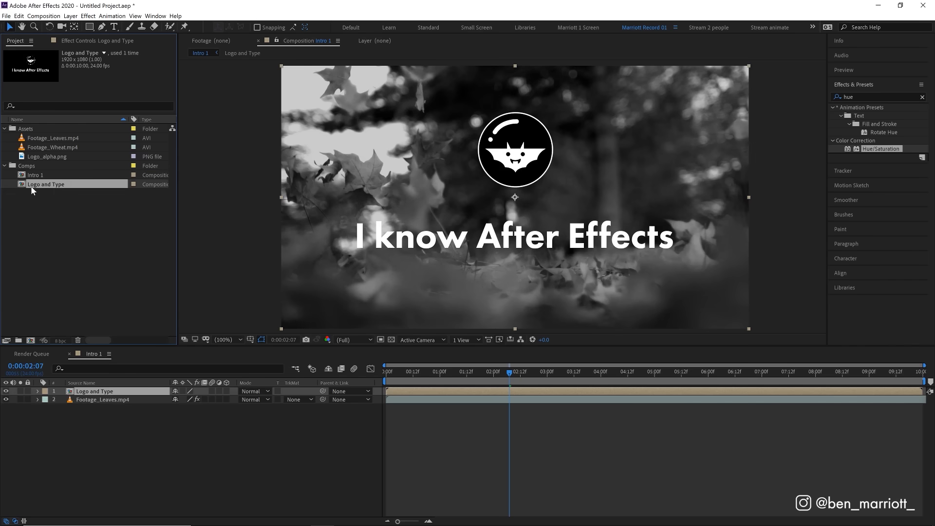
double_click(45, 183)
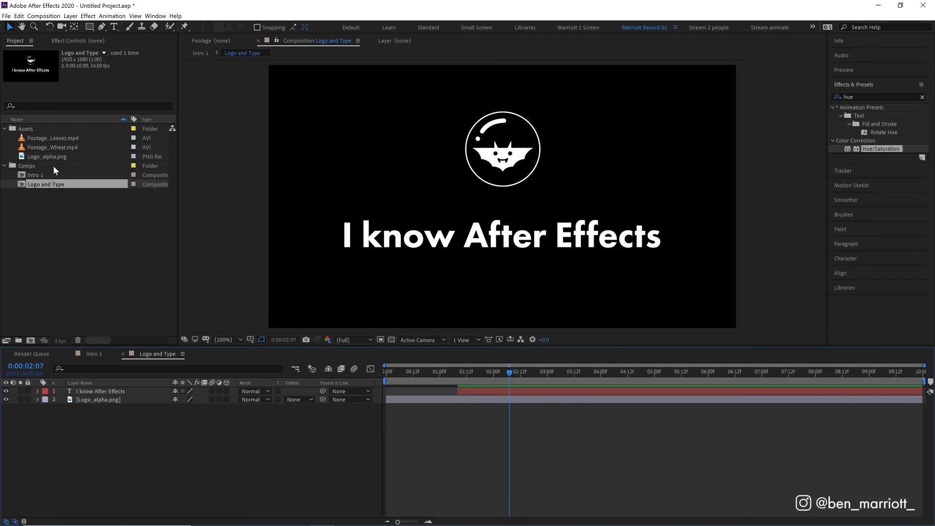
Step: Create the Intro 2 composition and pick Footage_Wheat.mp4 for it
click(411, 371)
text(In)
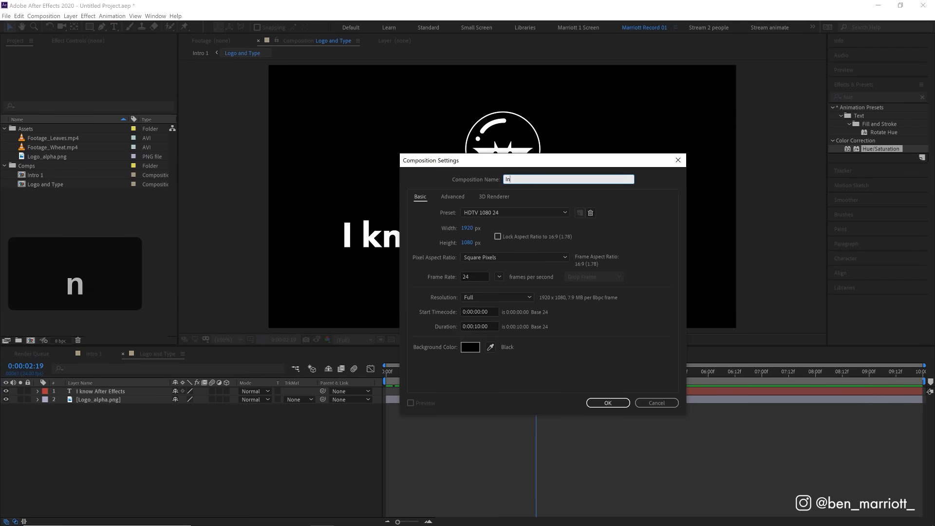
click(606, 402)
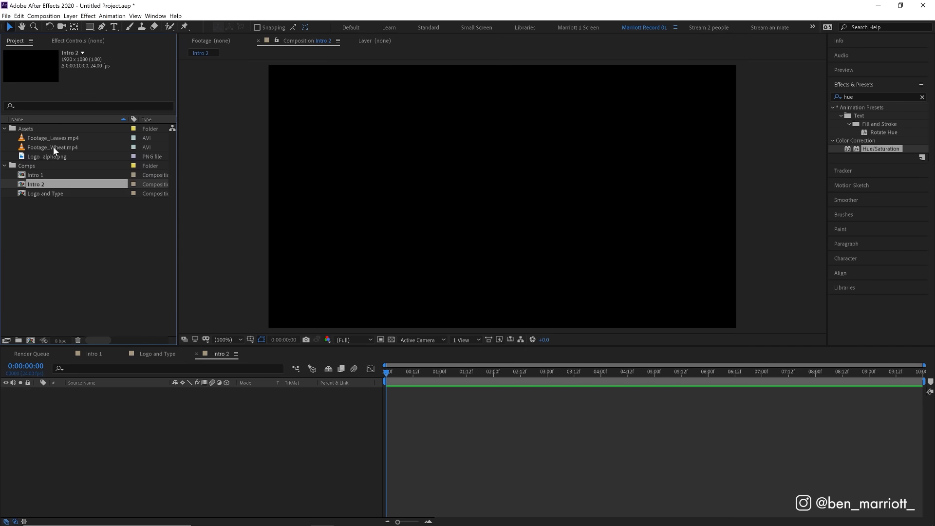
click(52, 147)
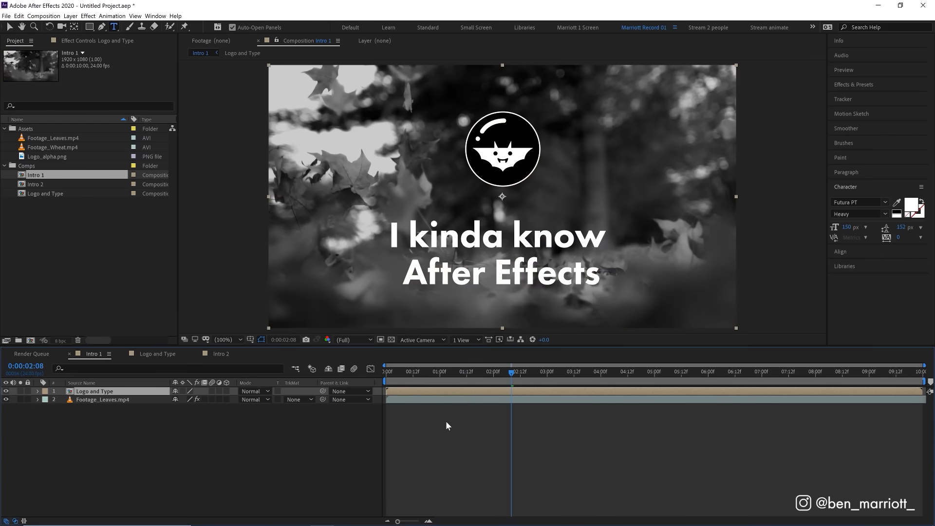
mouse_move(405, 396)
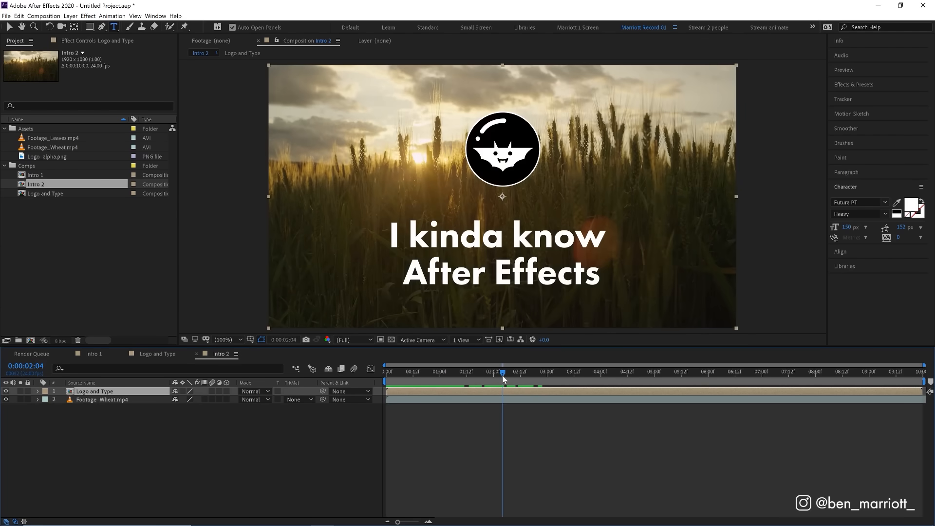
mouse_move(461, 340)
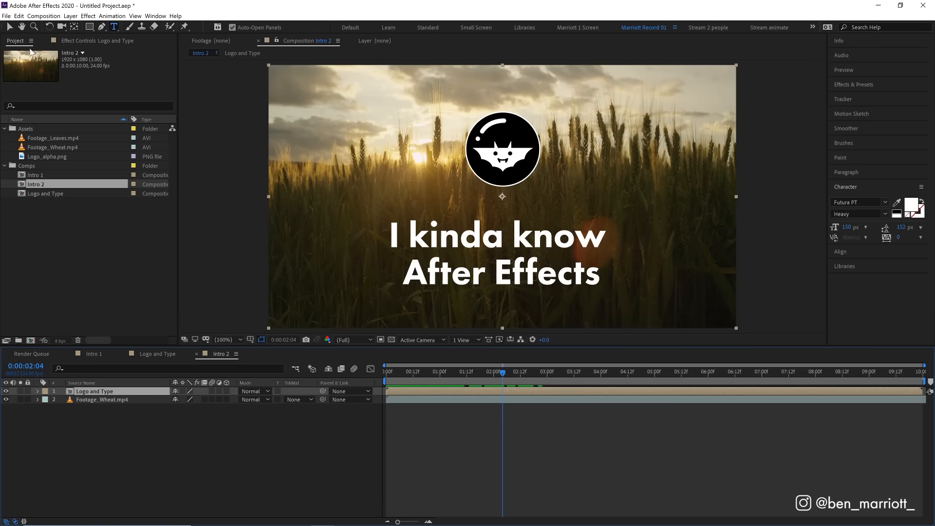
Step: Queue Intro 2 with QuickTime Apple ProRes 422 HQ output and choose its output file
click(42, 16)
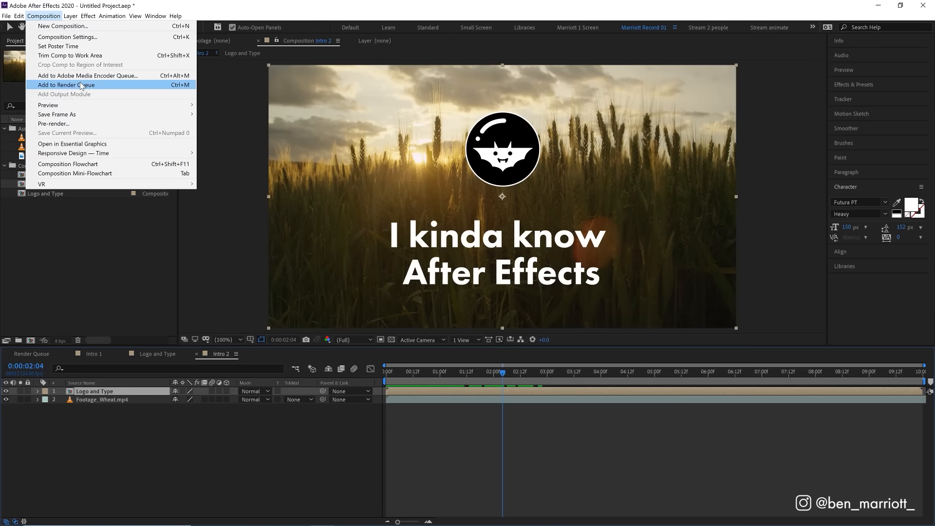
click(66, 85)
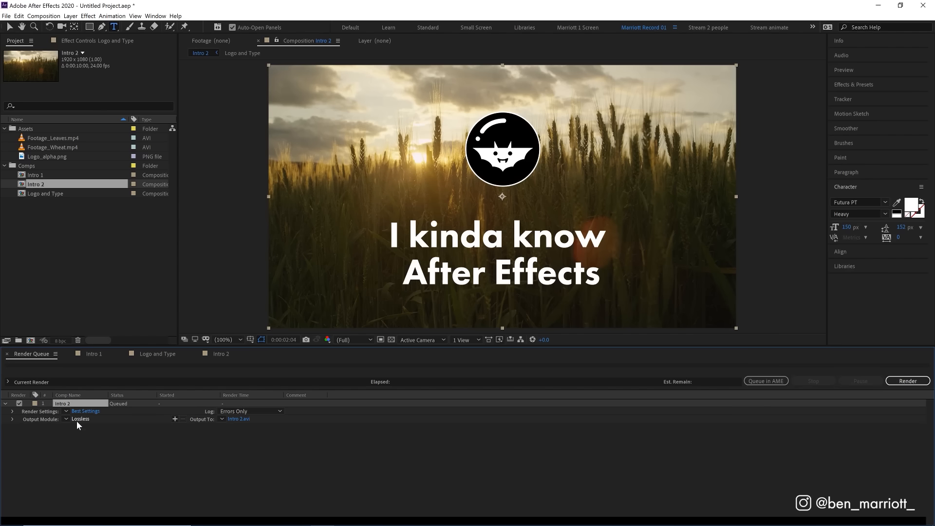
click(79, 419)
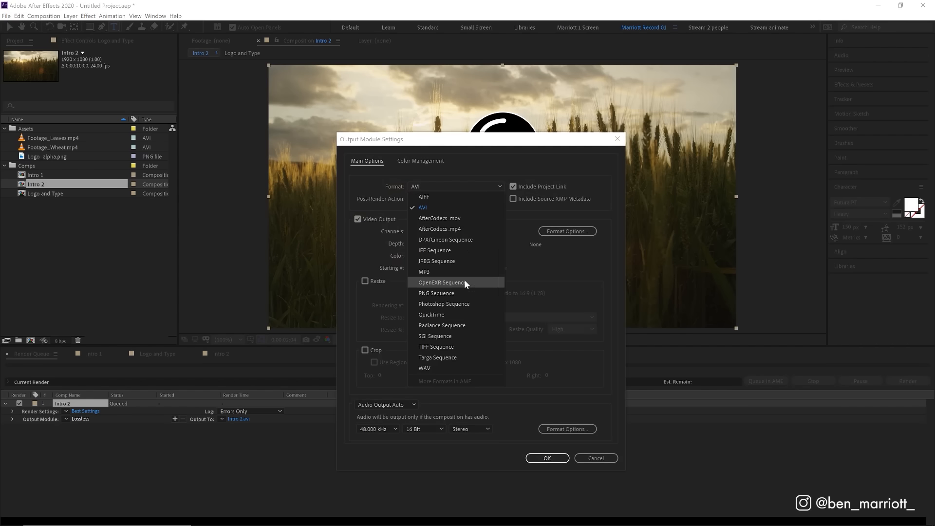
click(430, 314)
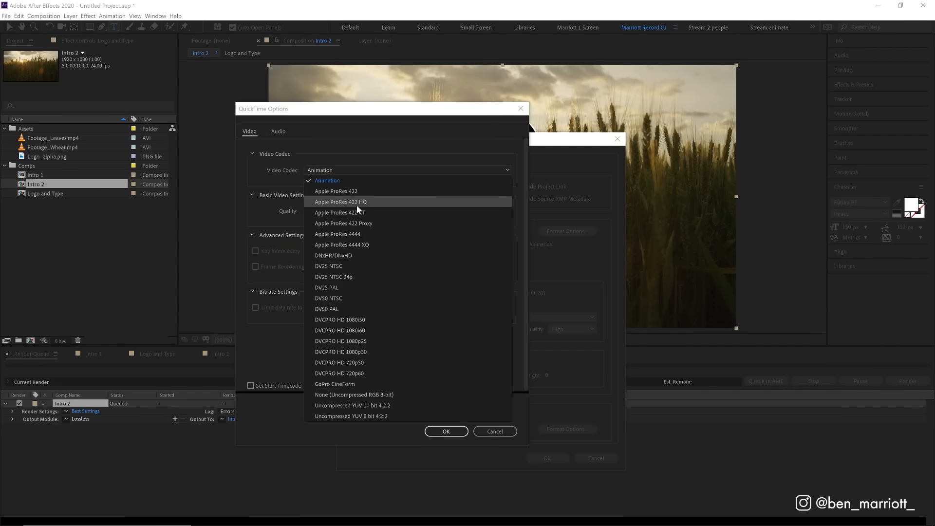
click(341, 201)
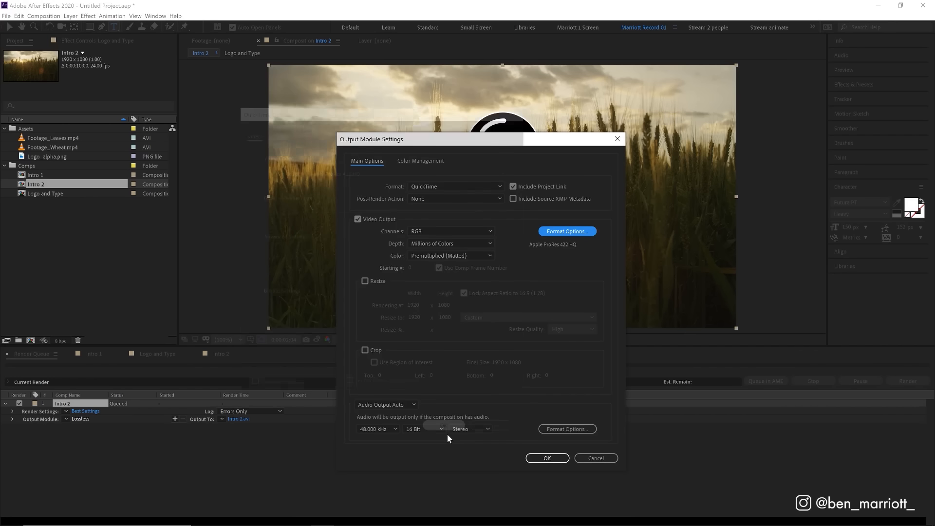
mouse_move(492, 289)
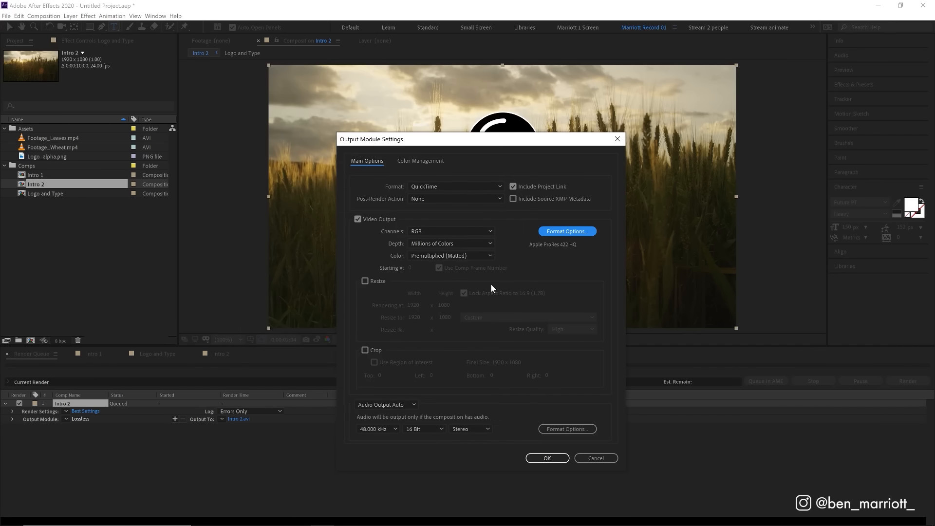
mouse_move(530, 258)
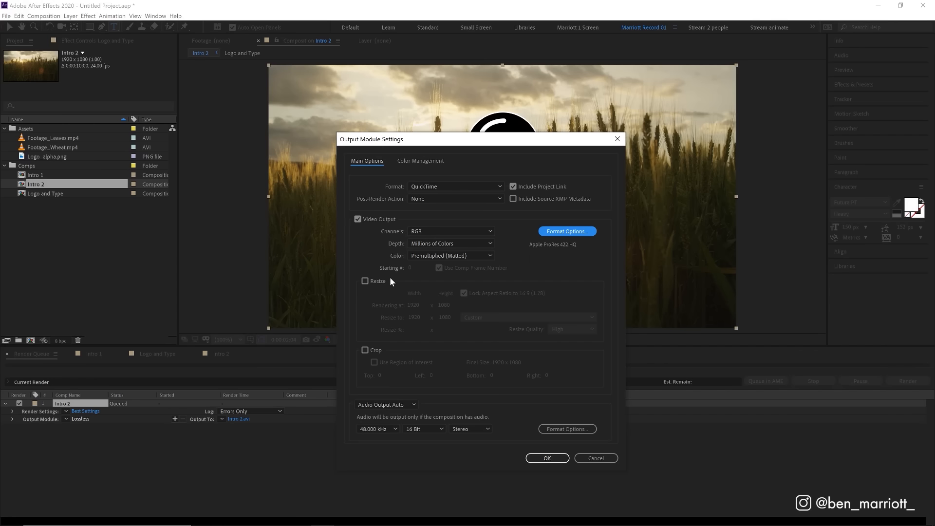
mouse_move(419, 293)
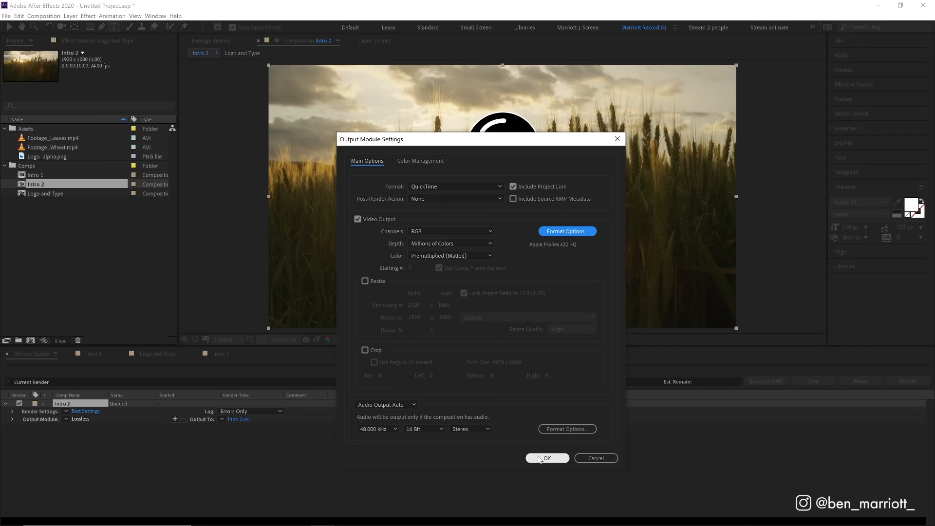
click(545, 458)
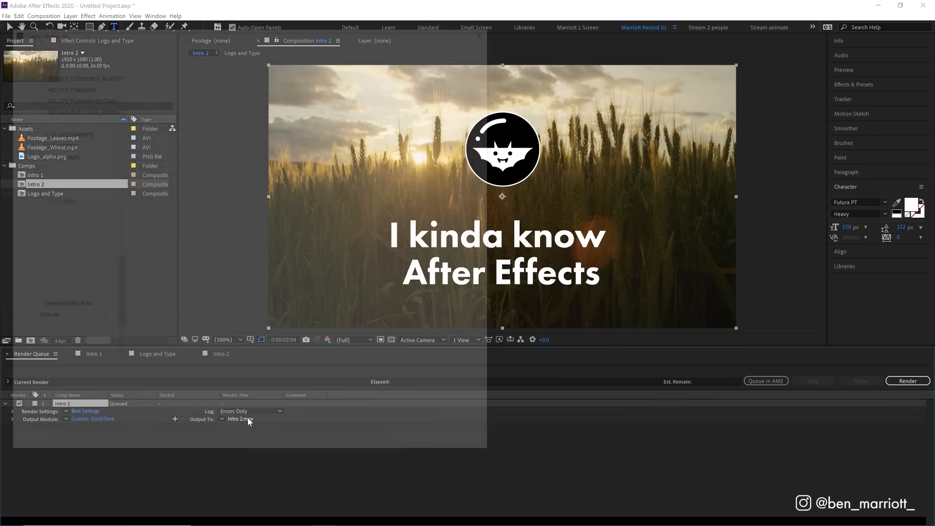
click(239, 418)
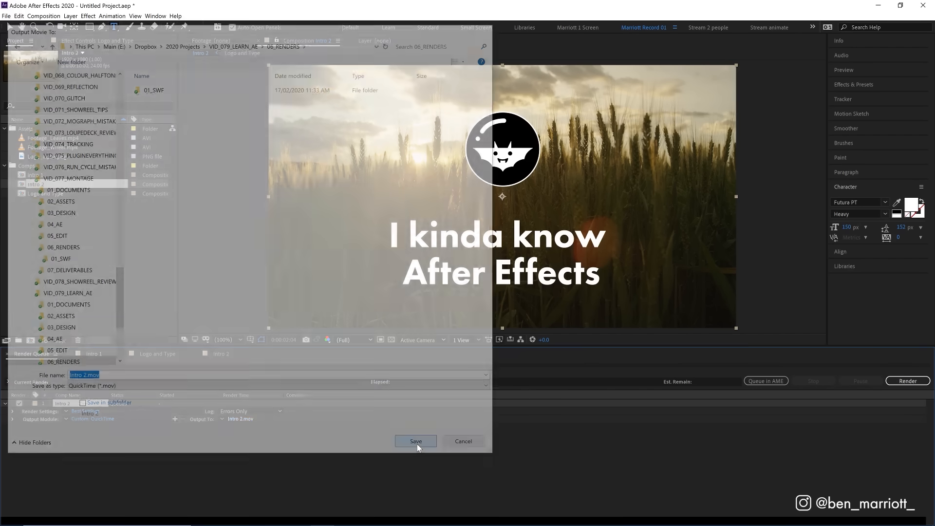
Step: Save Intro 2.mov to the renders folder and queue it in Media Encoder as H.264
click(415, 441)
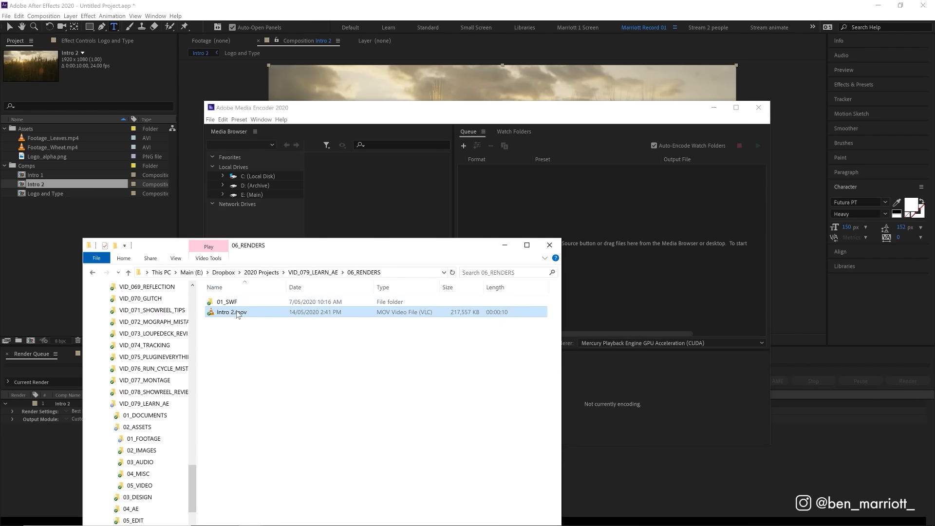
click(486, 180)
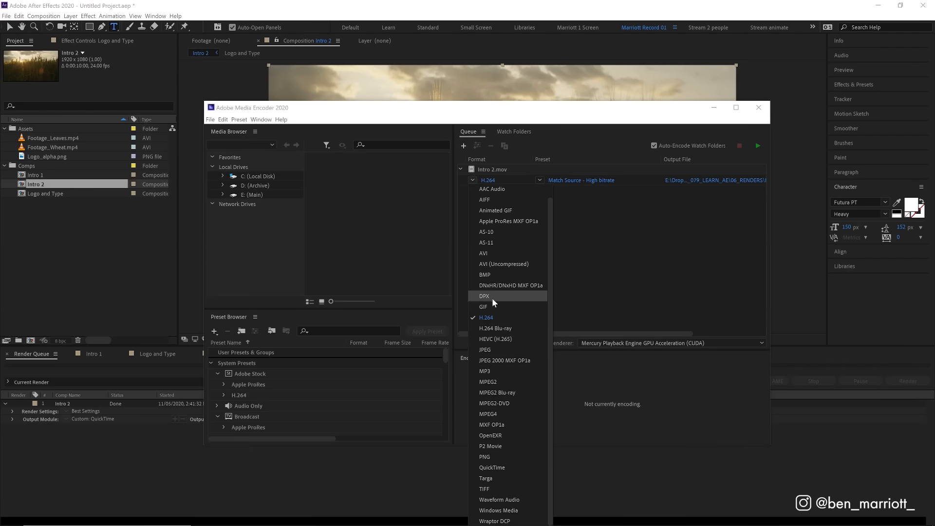
mouse_move(643, 326)
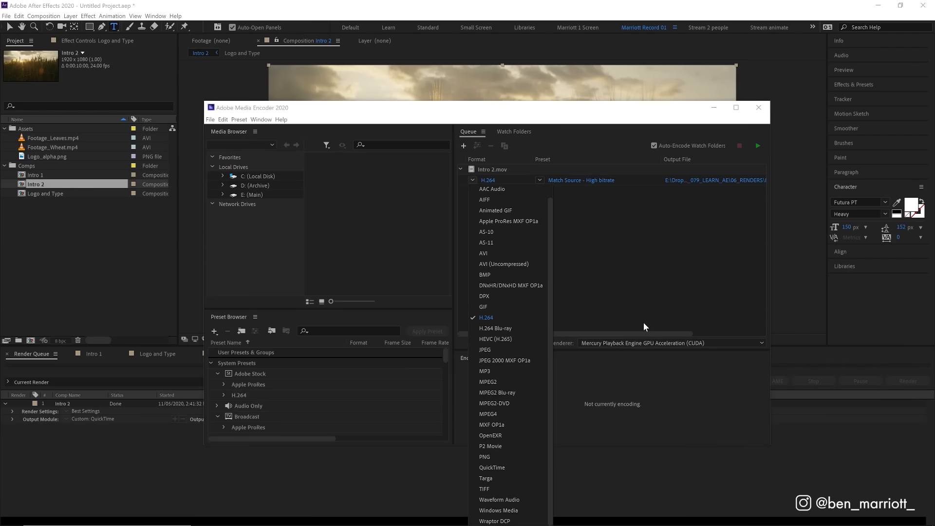
click(485, 317)
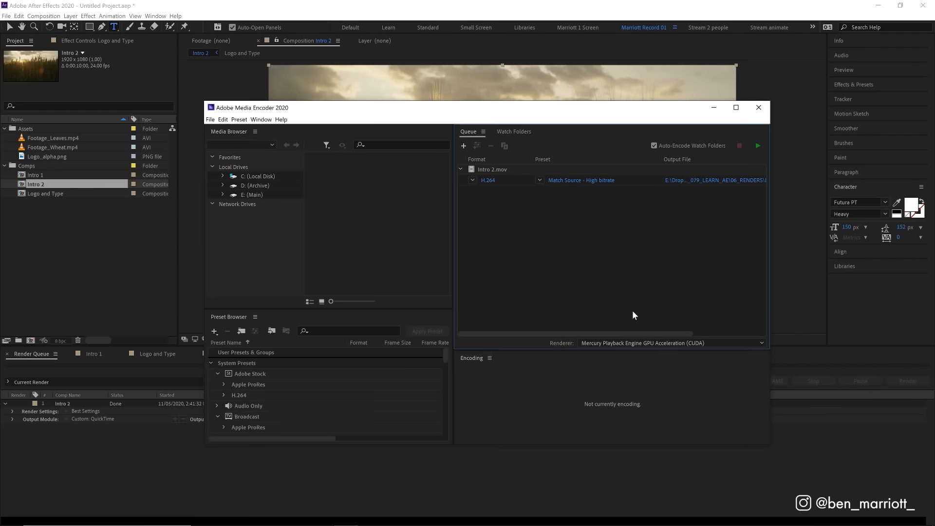
mouse_move(643, 229)
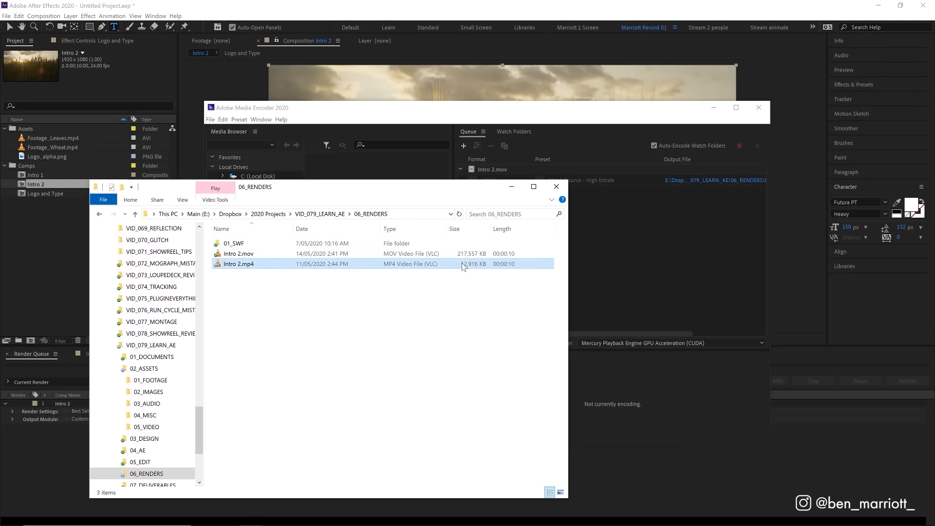
mouse_move(465, 269)
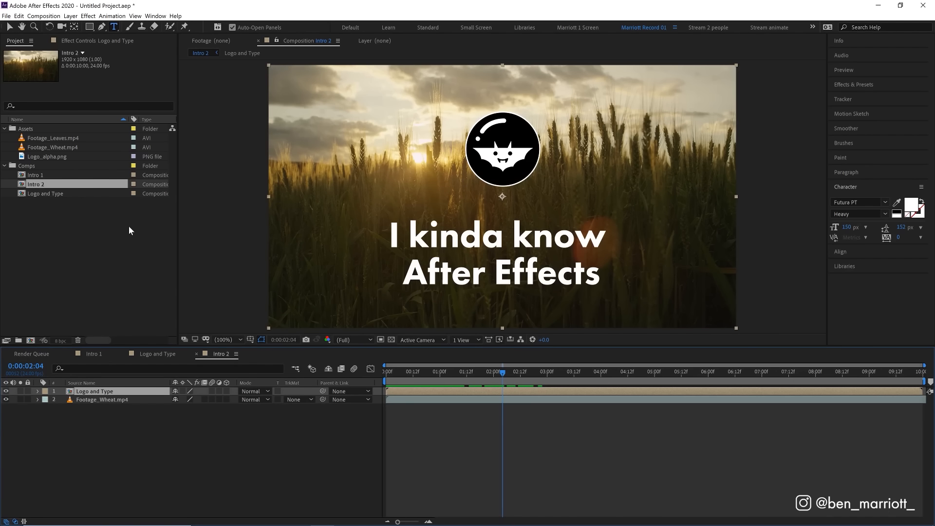
mouse_move(103, 160)
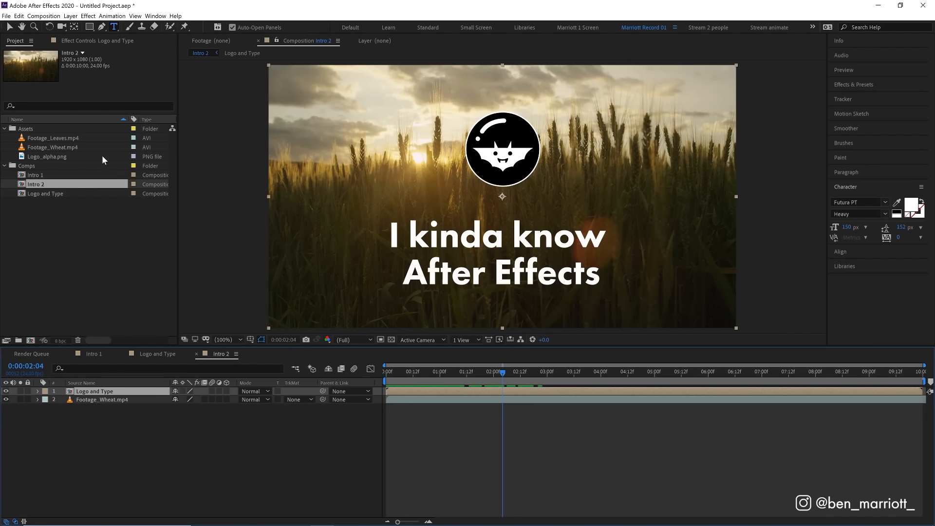
click(43, 16)
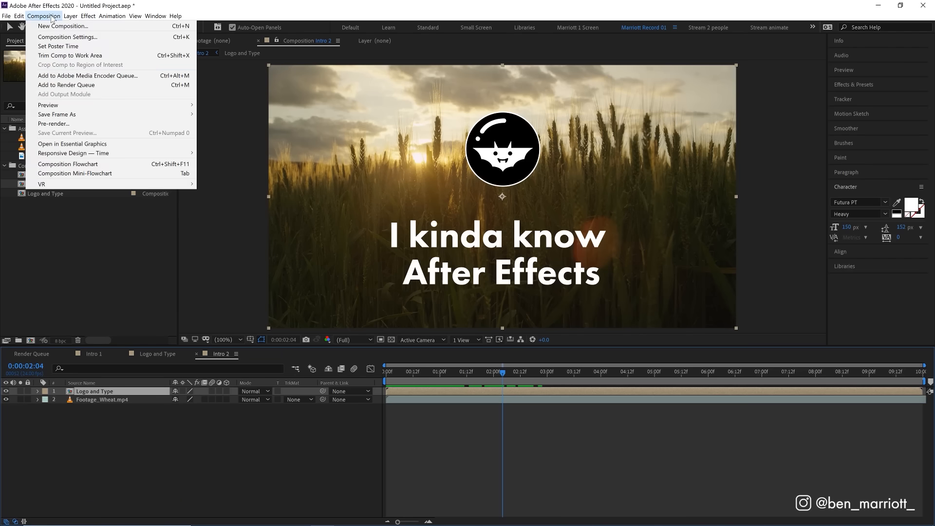
mouse_move(88, 75)
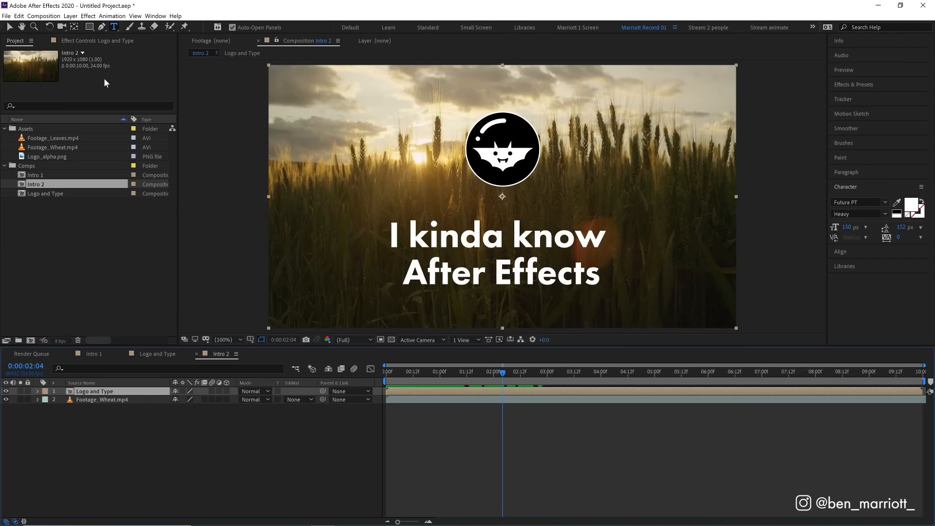
key(space)
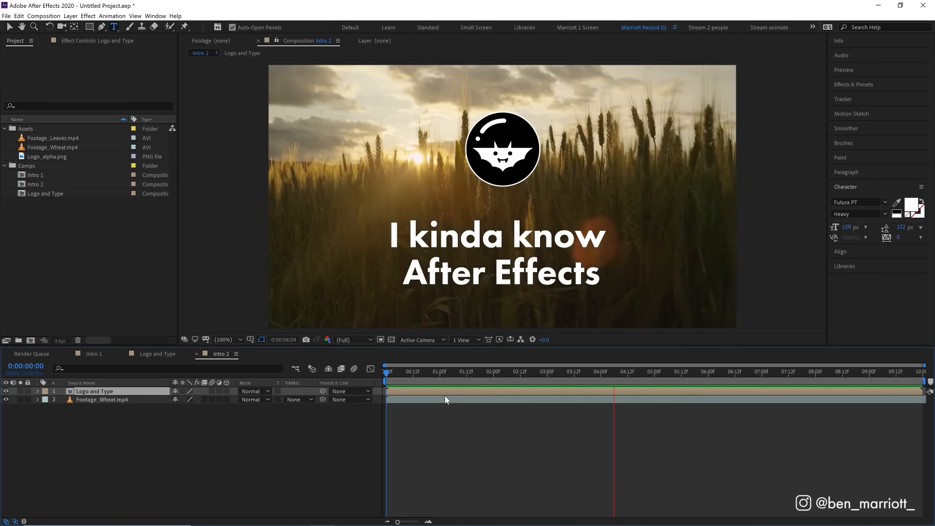
click(832, 371)
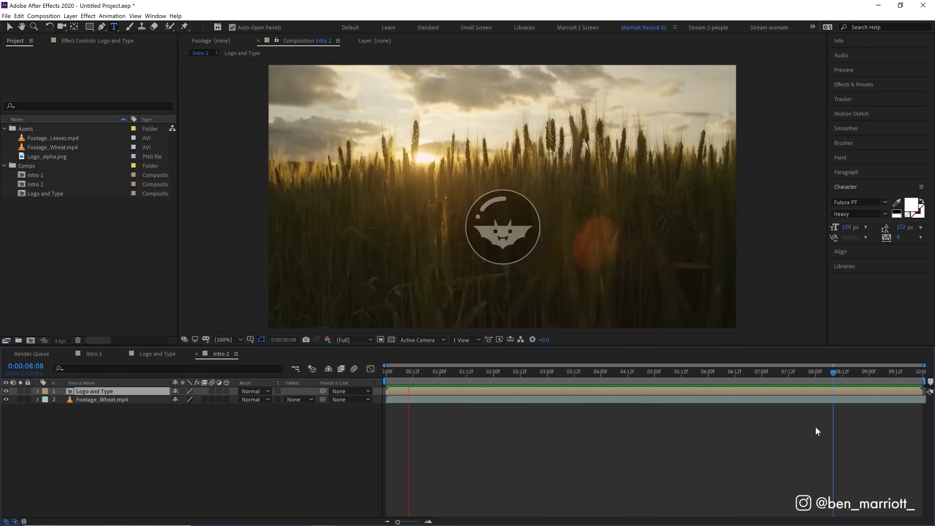